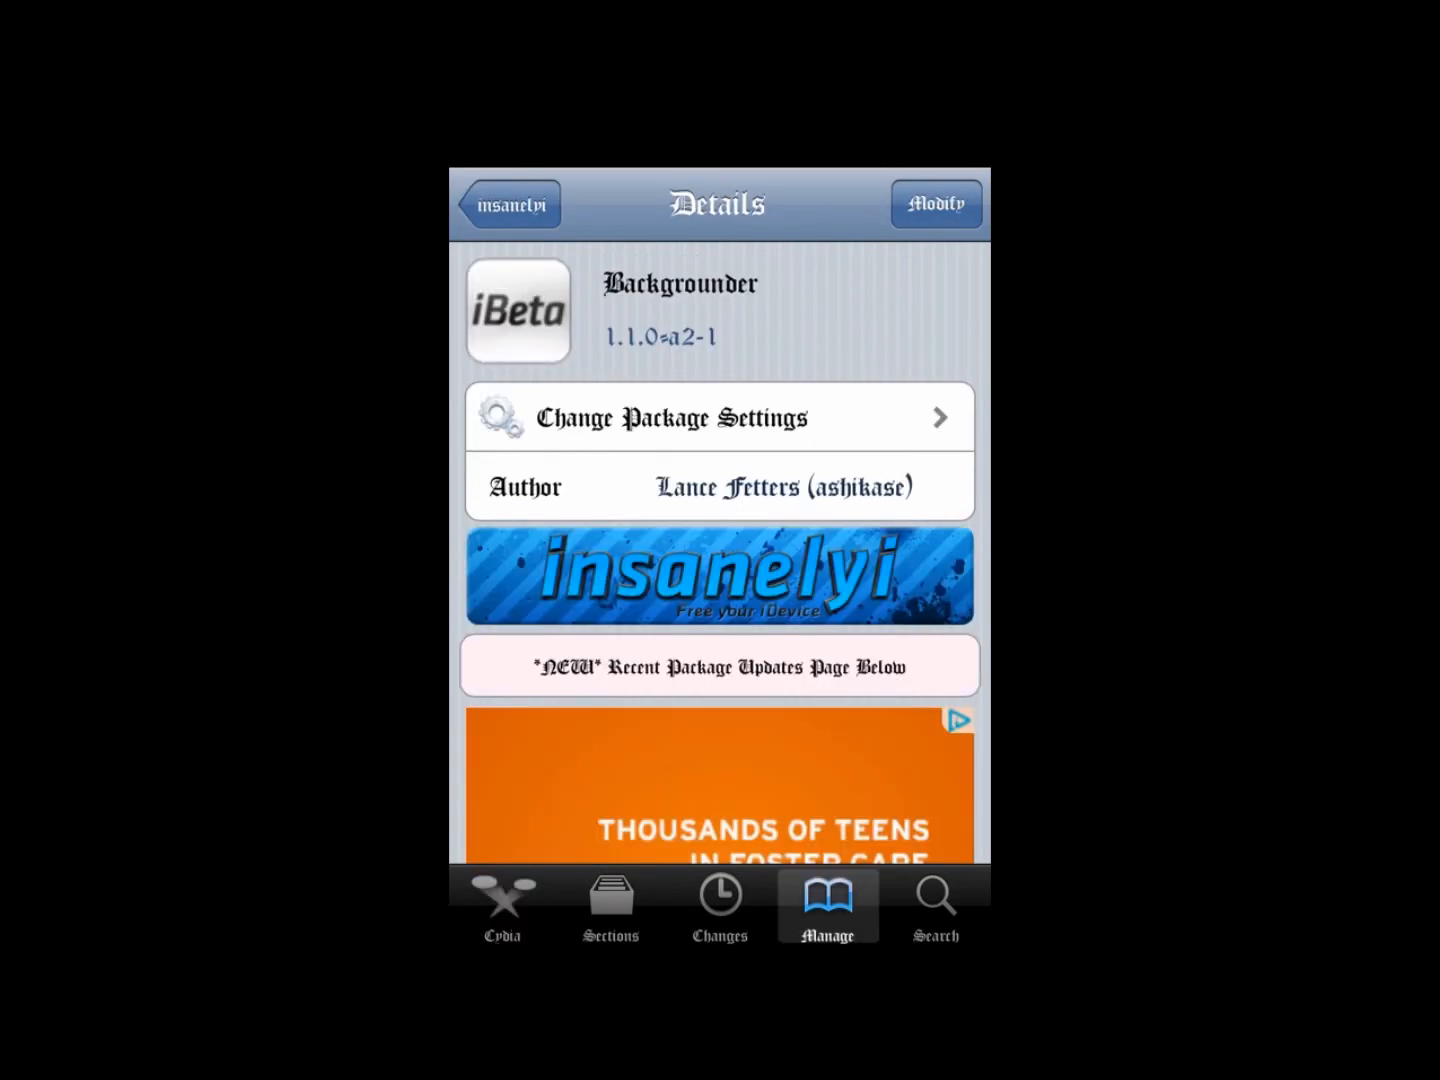
- Read through the Backgrounder 1.1.0~a2-1 description, then return to the package list
{"action": "scroll", "scroll_direction": "down", "scroll_amount": 3}
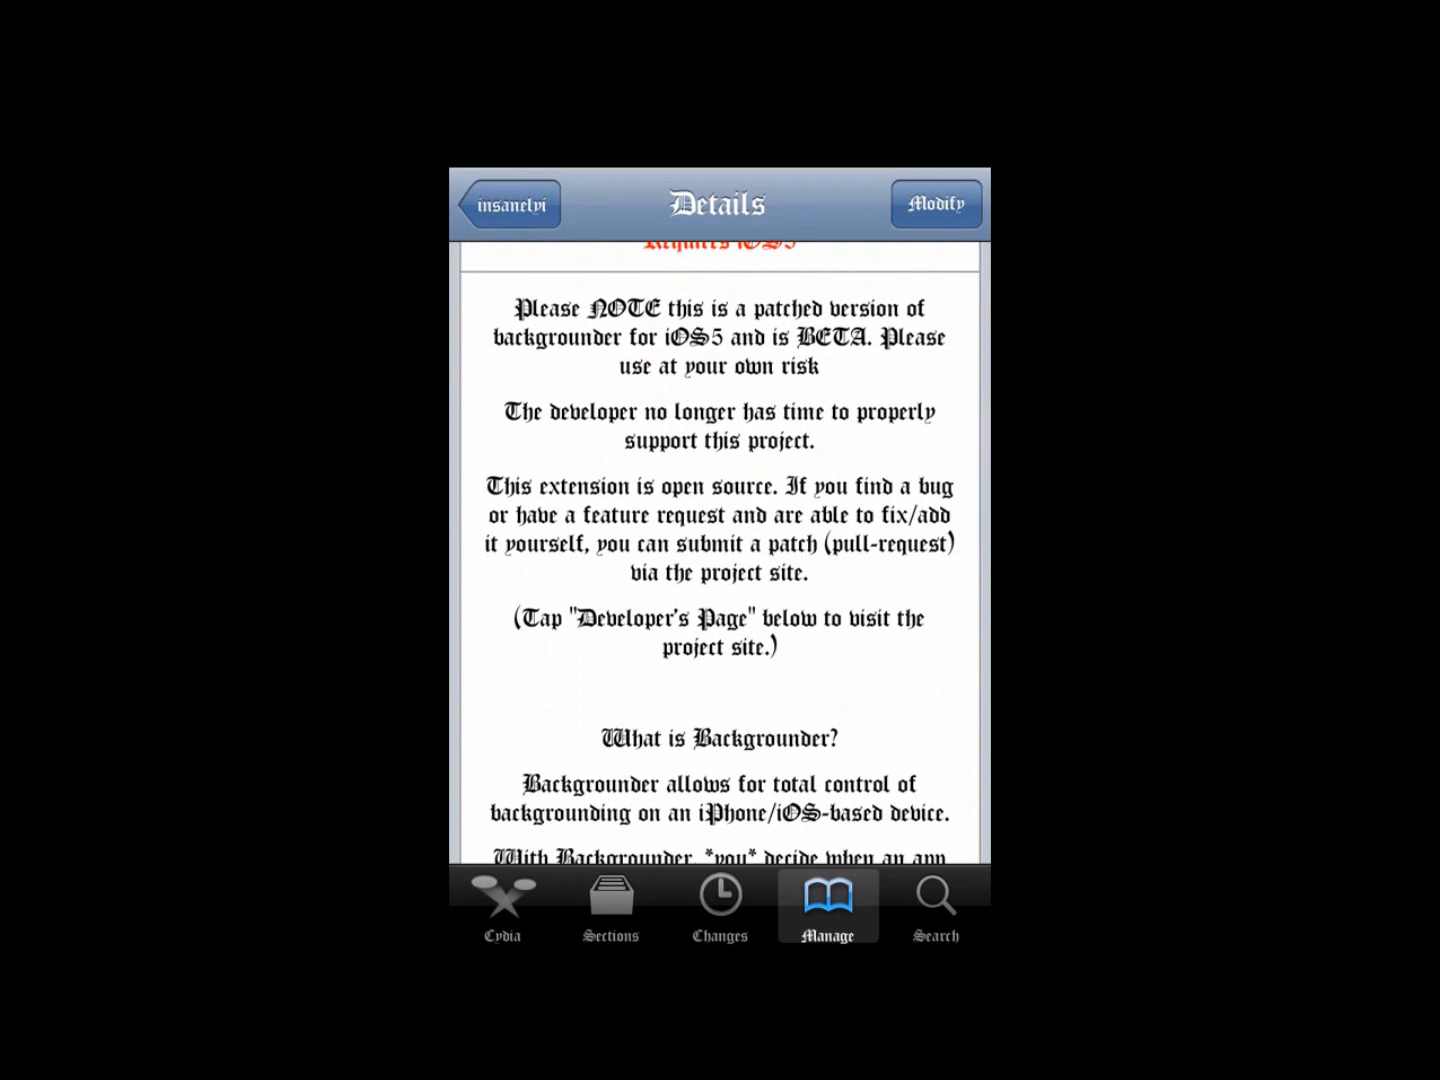
{"action": "scroll", "scroll_direction": "down", "scroll_amount": 3}
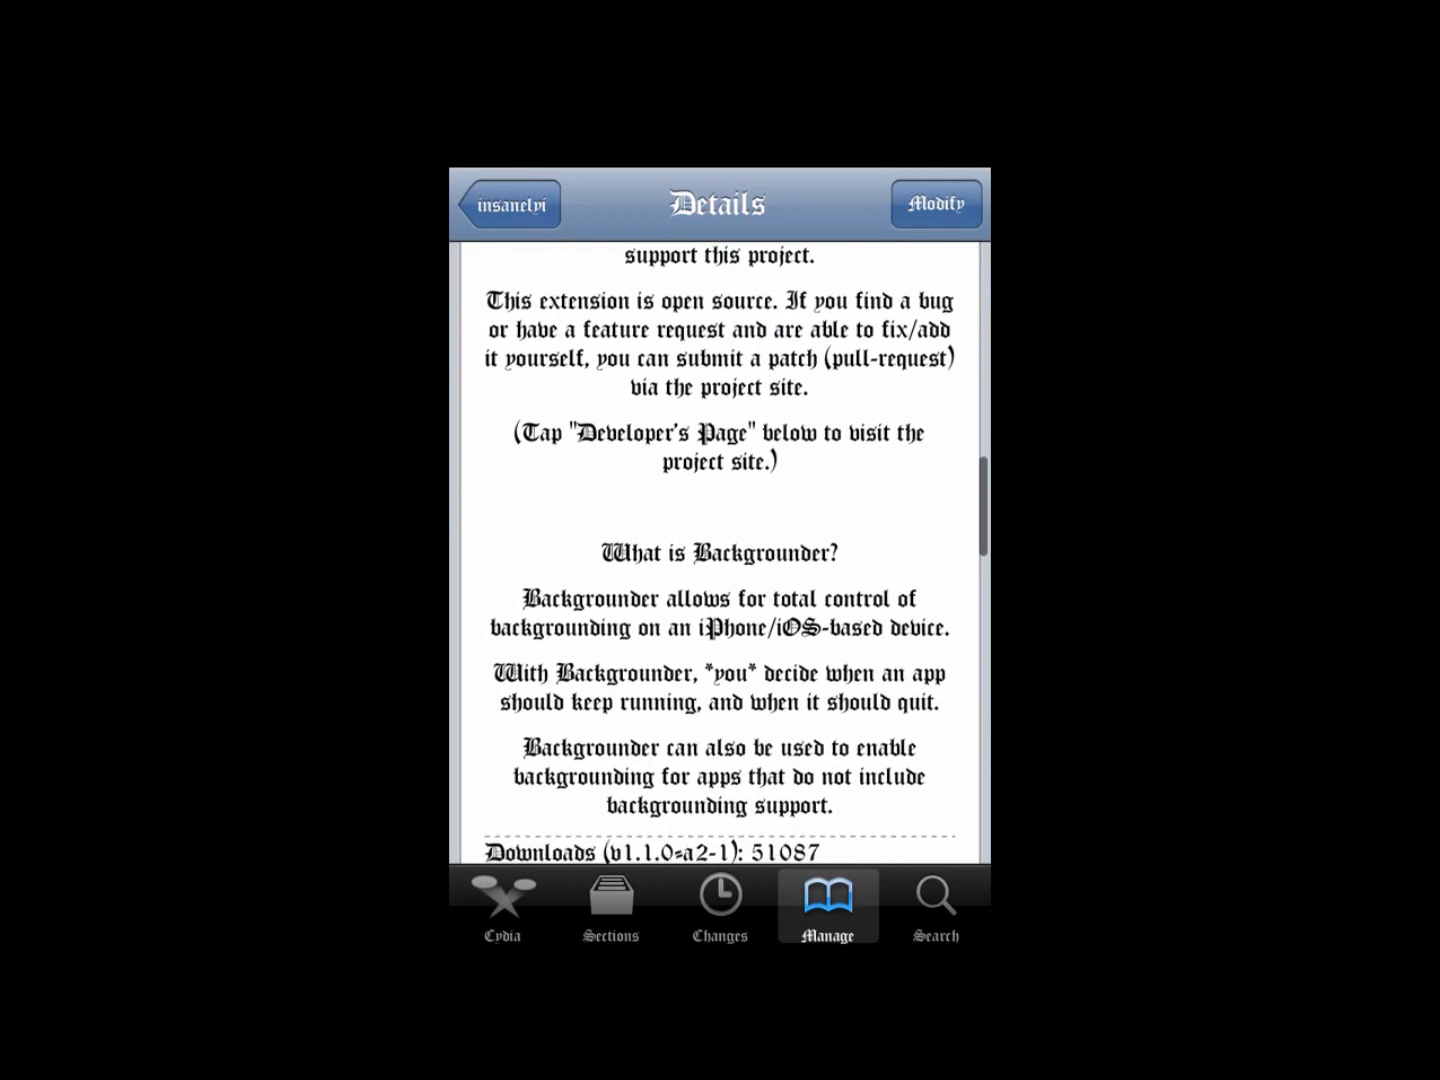
{"action": "scroll", "scroll_direction": "down", "scroll_amount": 3}
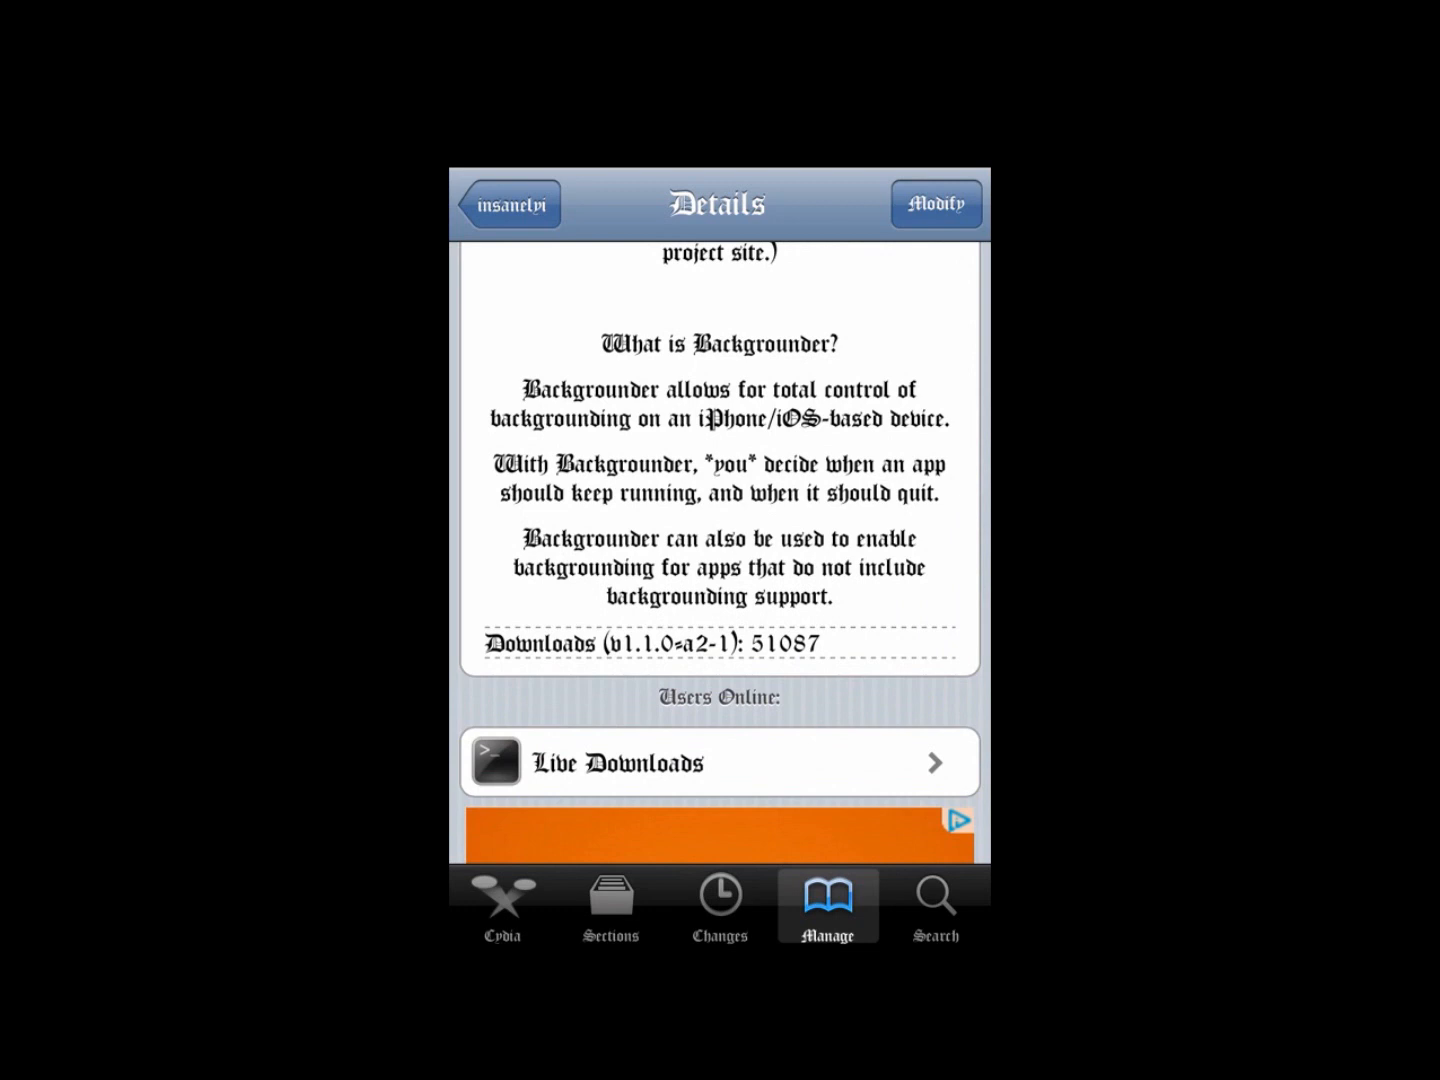
{"action": "left_click", "coordinate": [510, 204]}
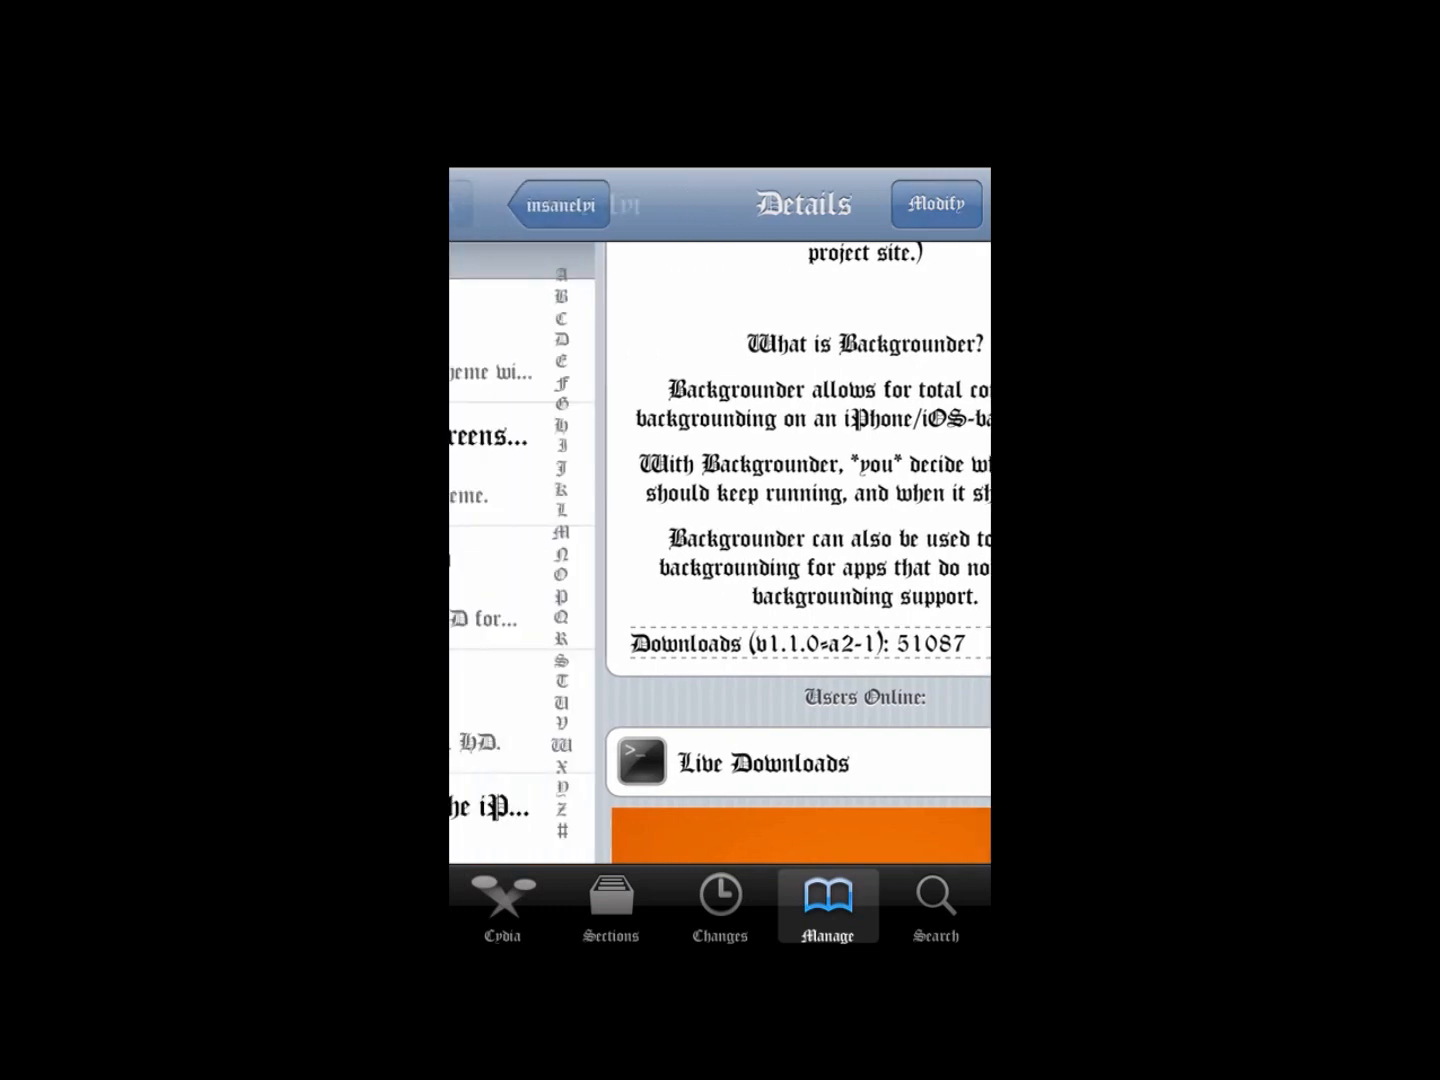
{"action": "left_click", "coordinate": [558, 204]}
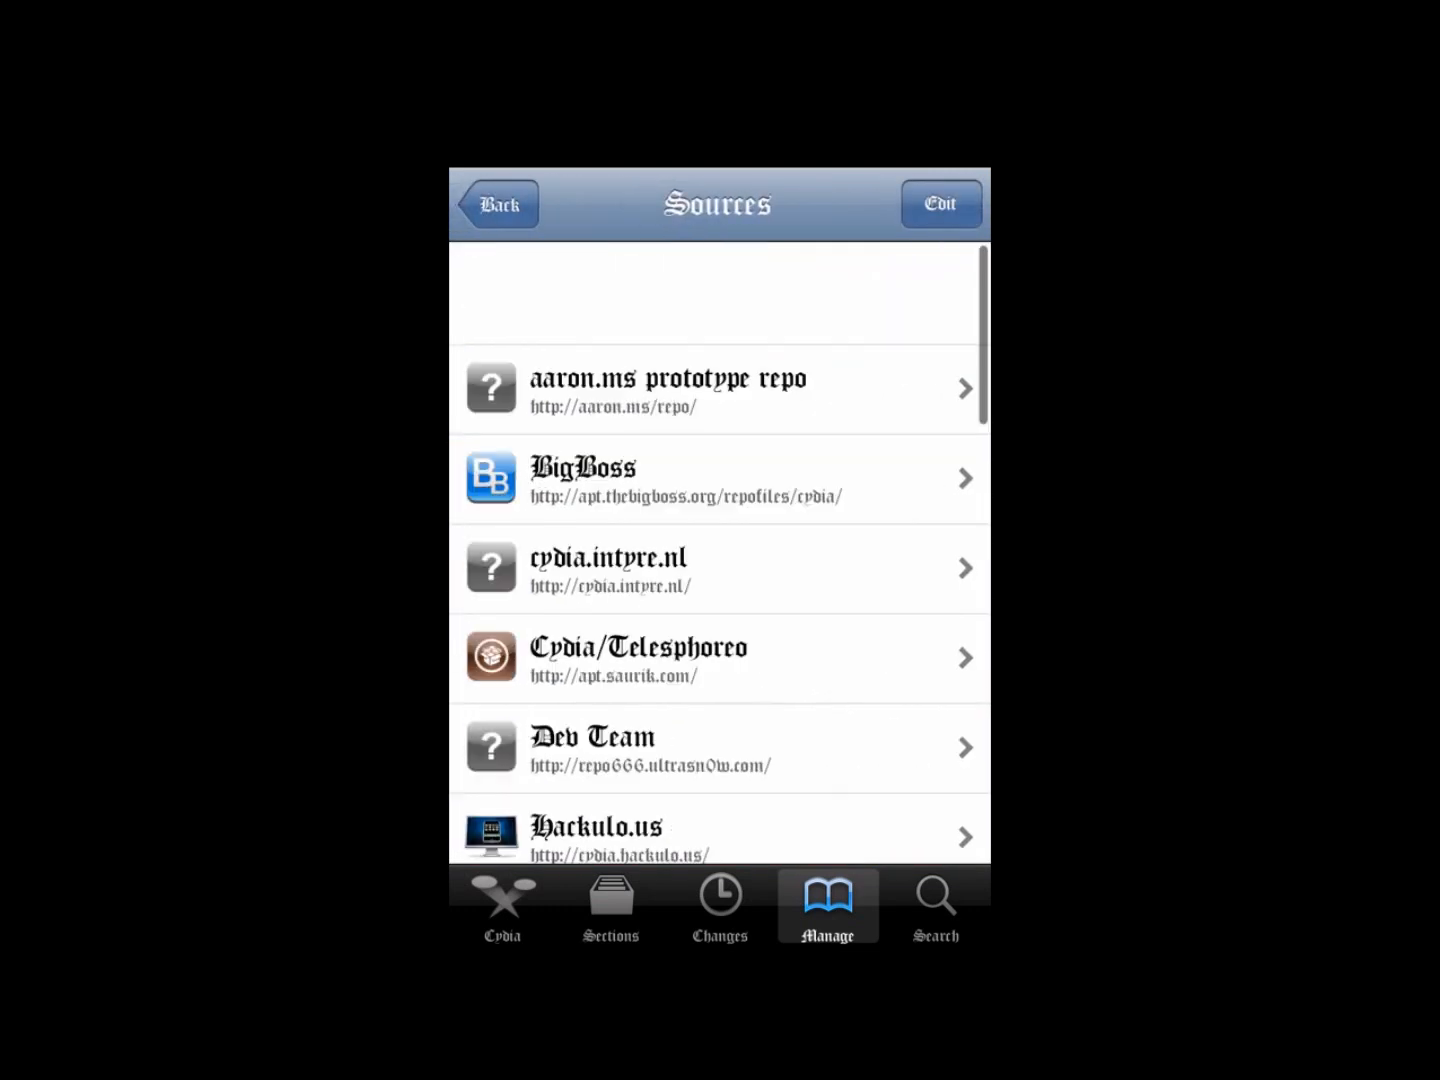
{"action": "left_click", "coordinate": [938, 204]}
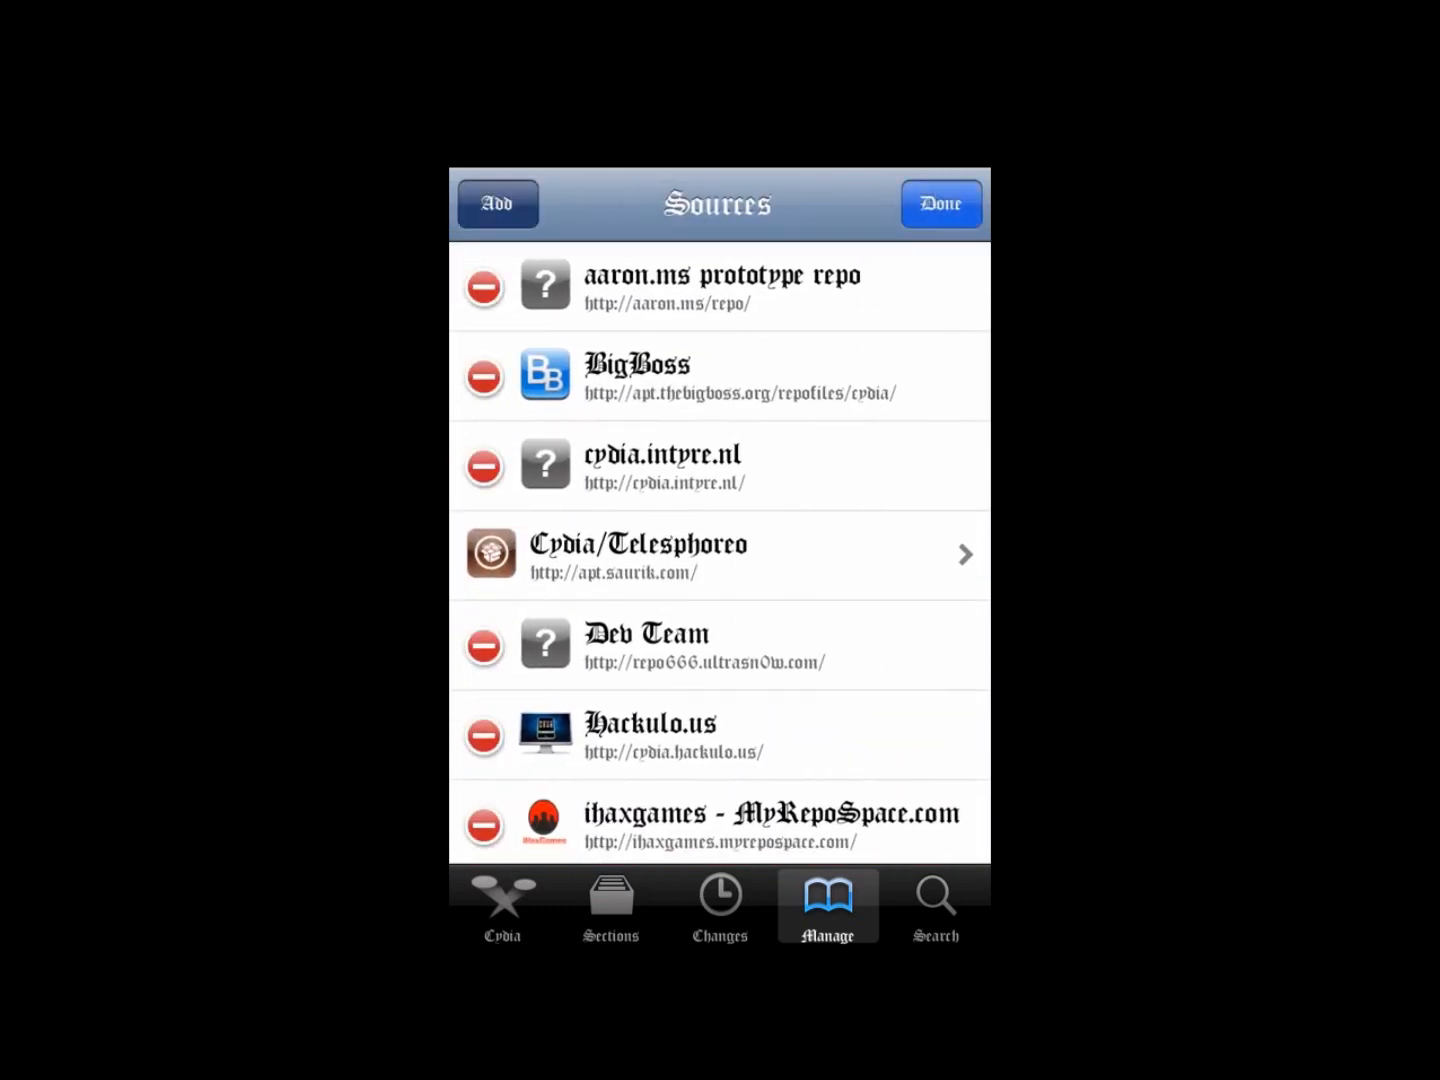
{"action": "left_click", "coordinate": [497, 204]}
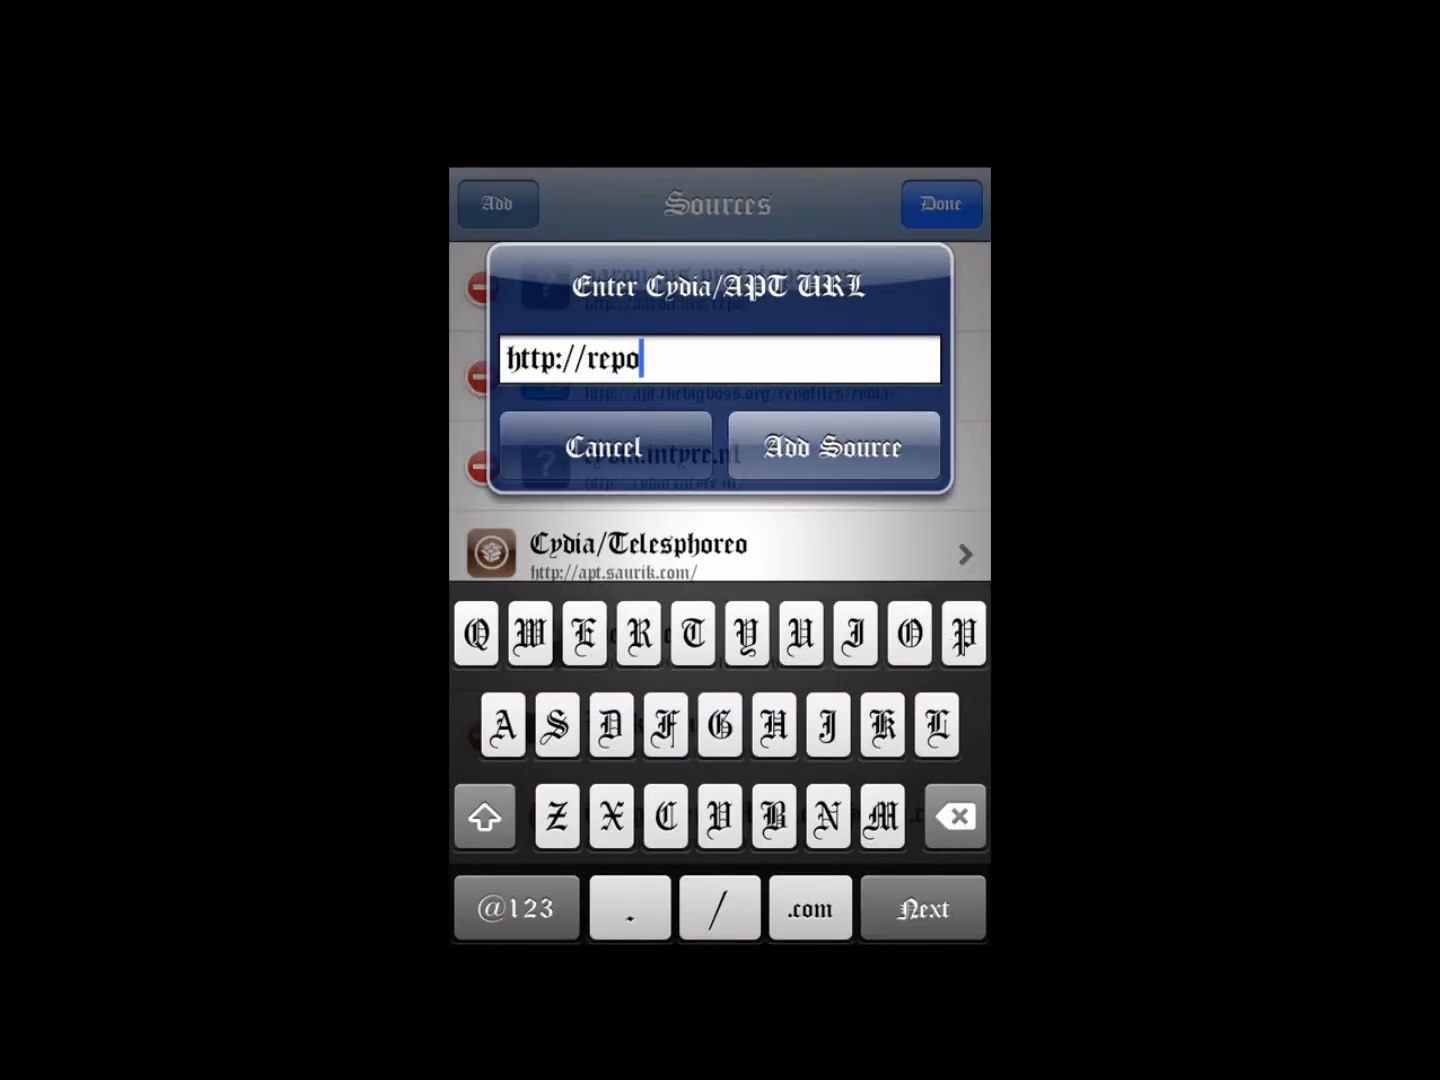
{"action": "type", "text": ".insanel"}
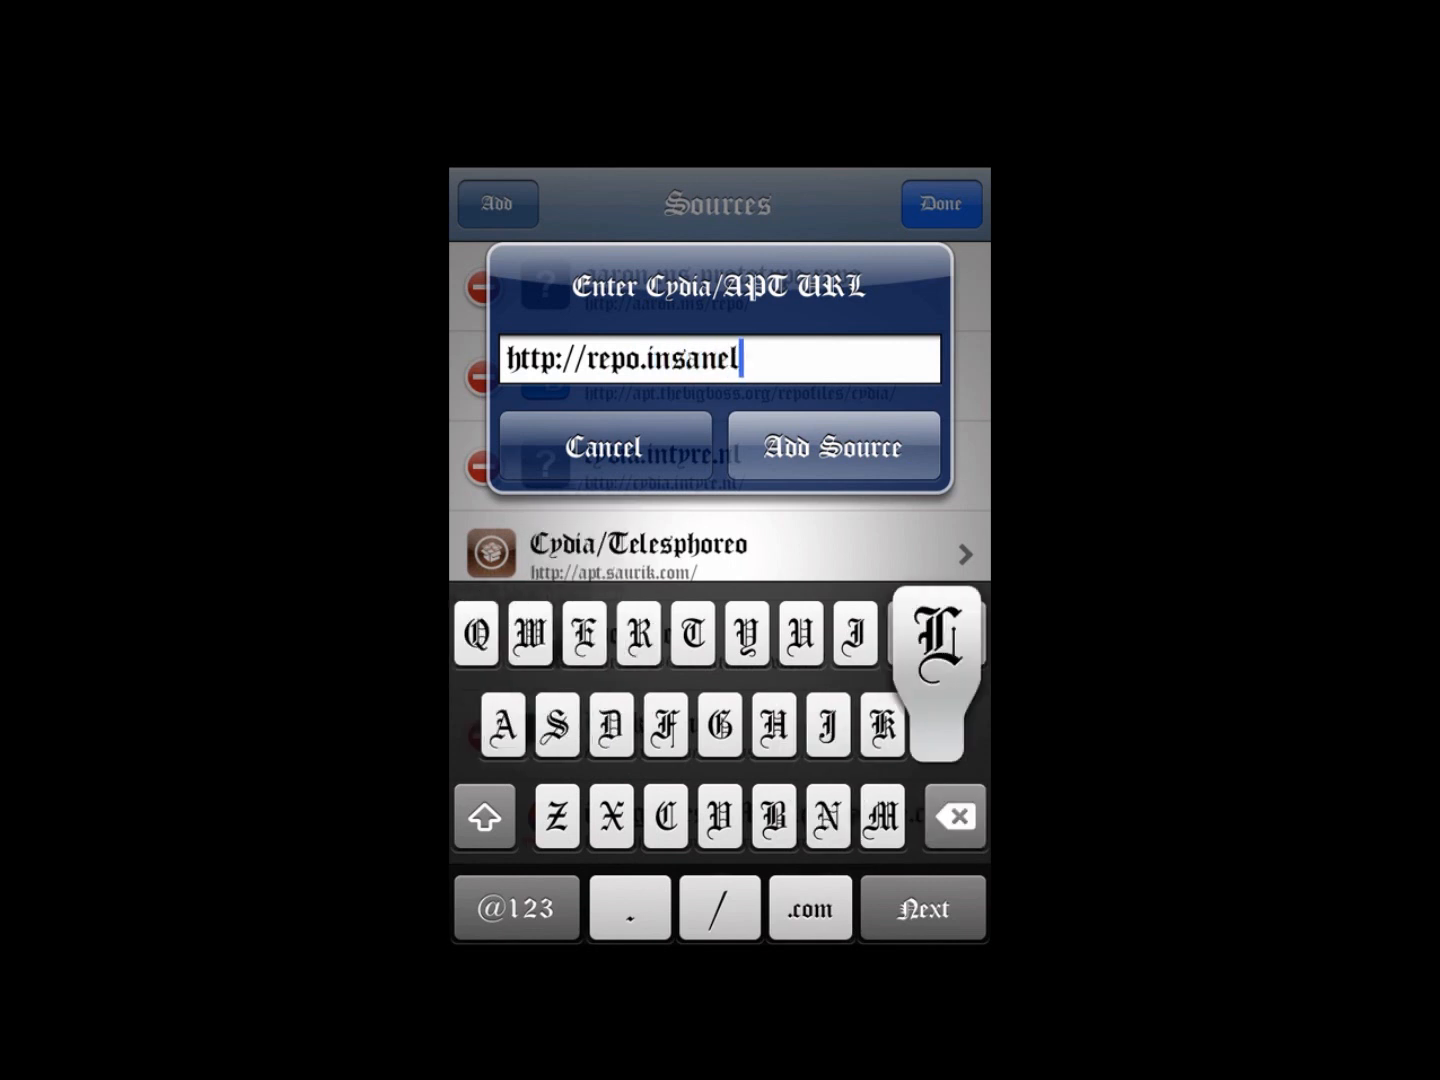
{"action": "type", "text": "yi"}
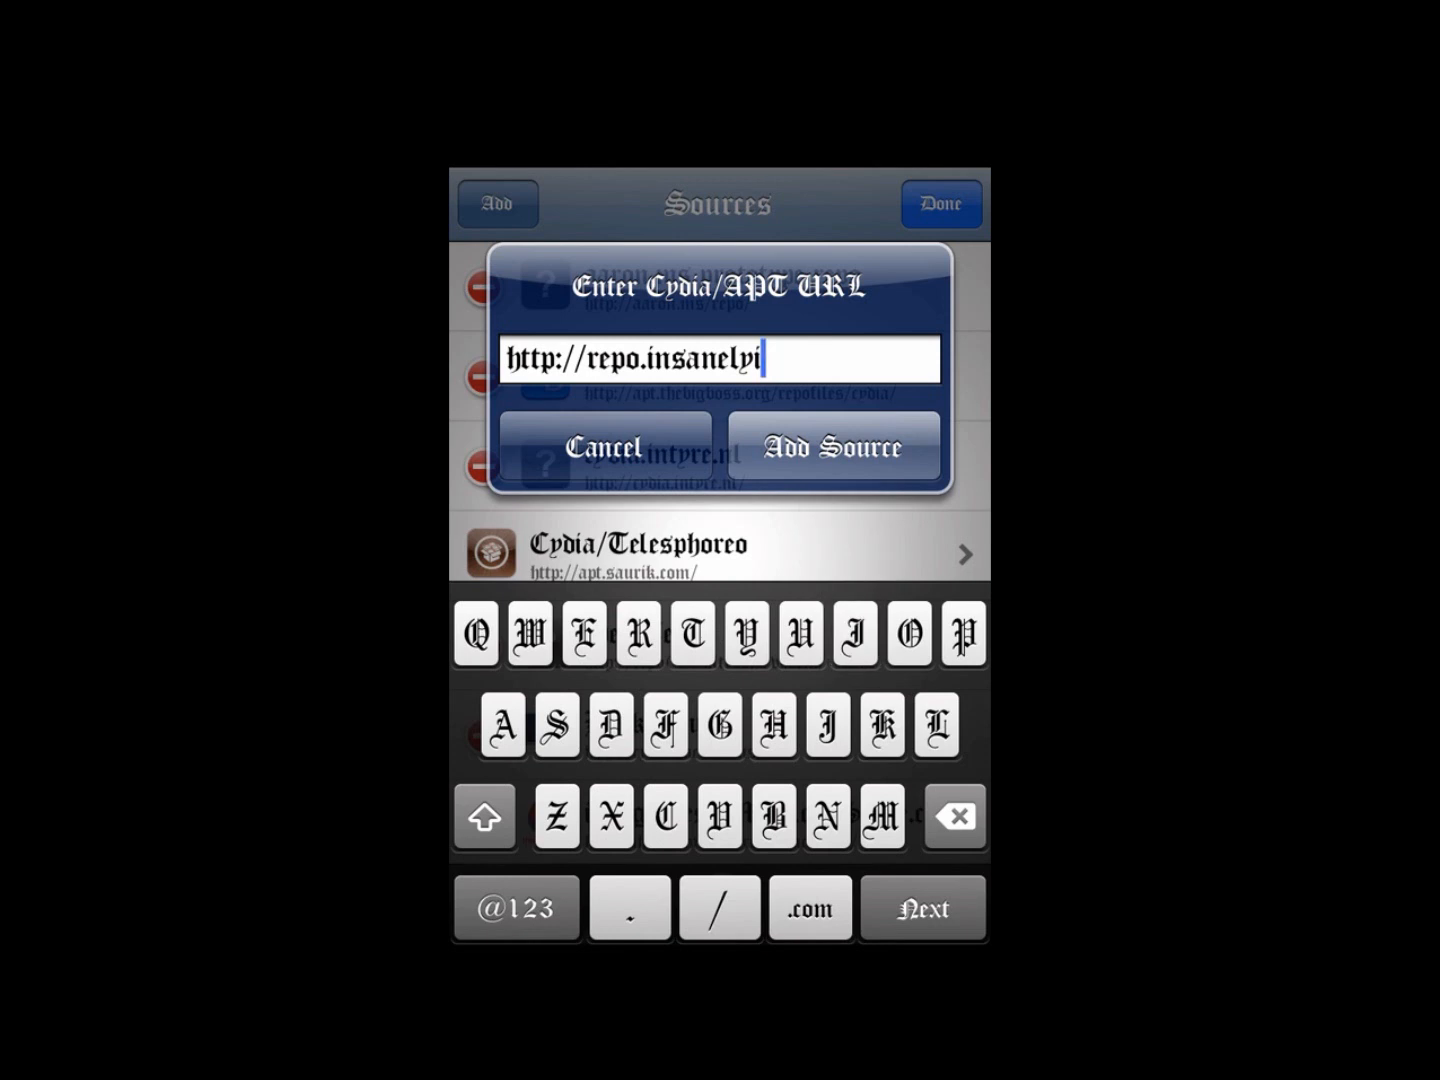
{"action": "left_click", "coordinate": [808, 908]}
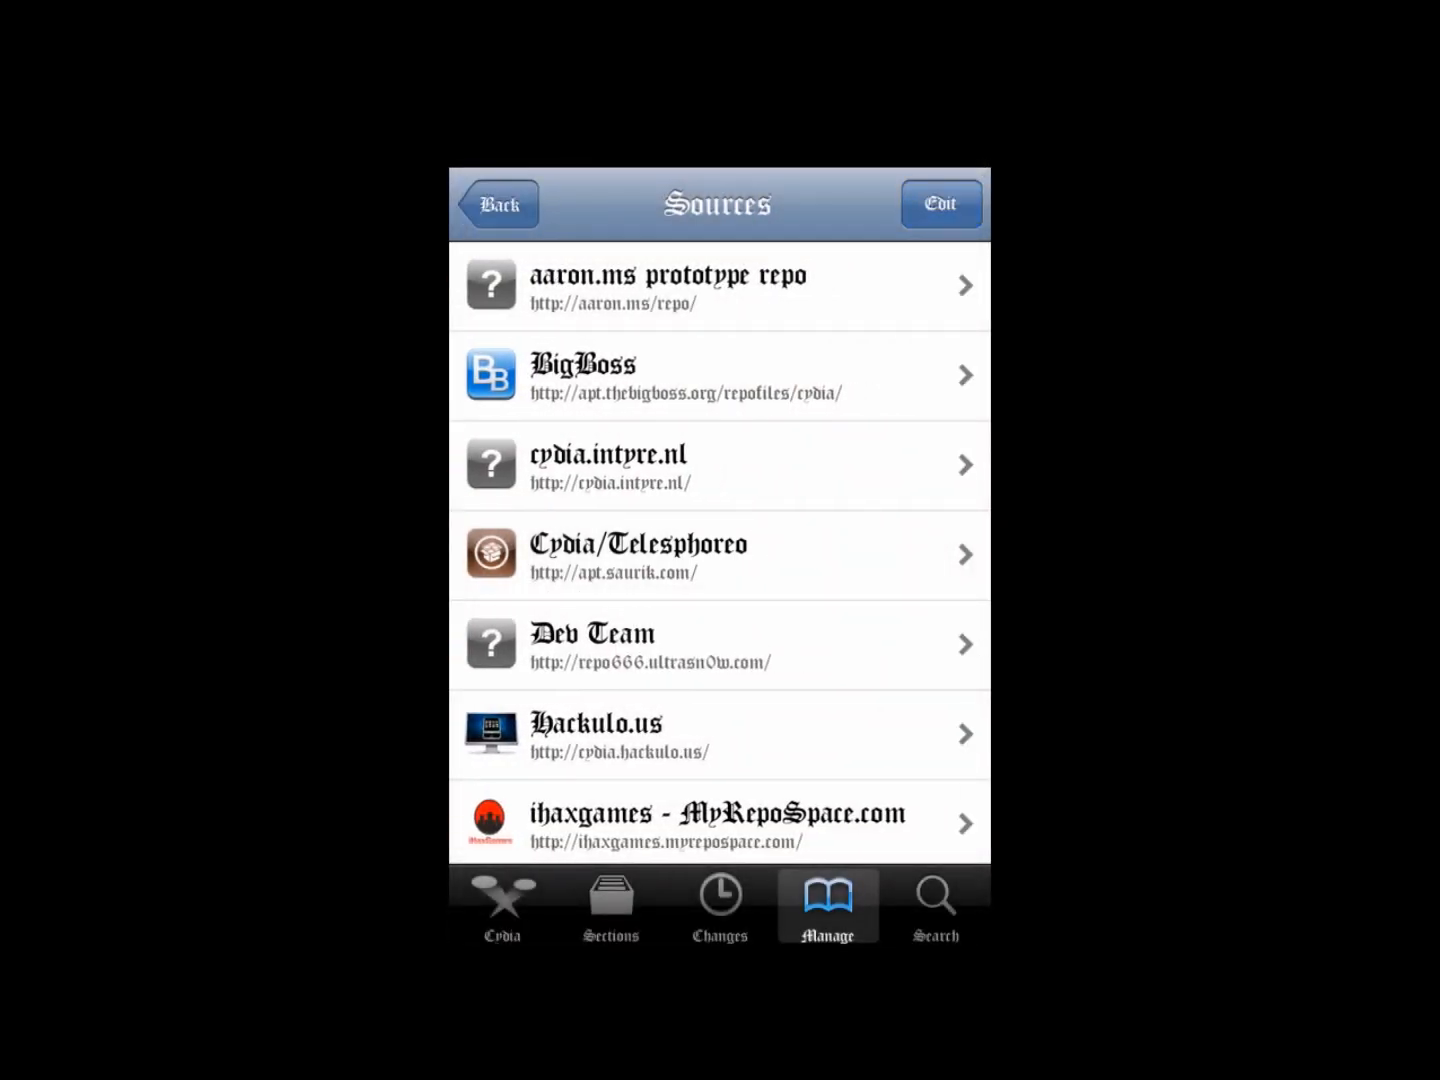
{"action": "scroll", "scroll_direction": "down", "scroll_amount": 3}
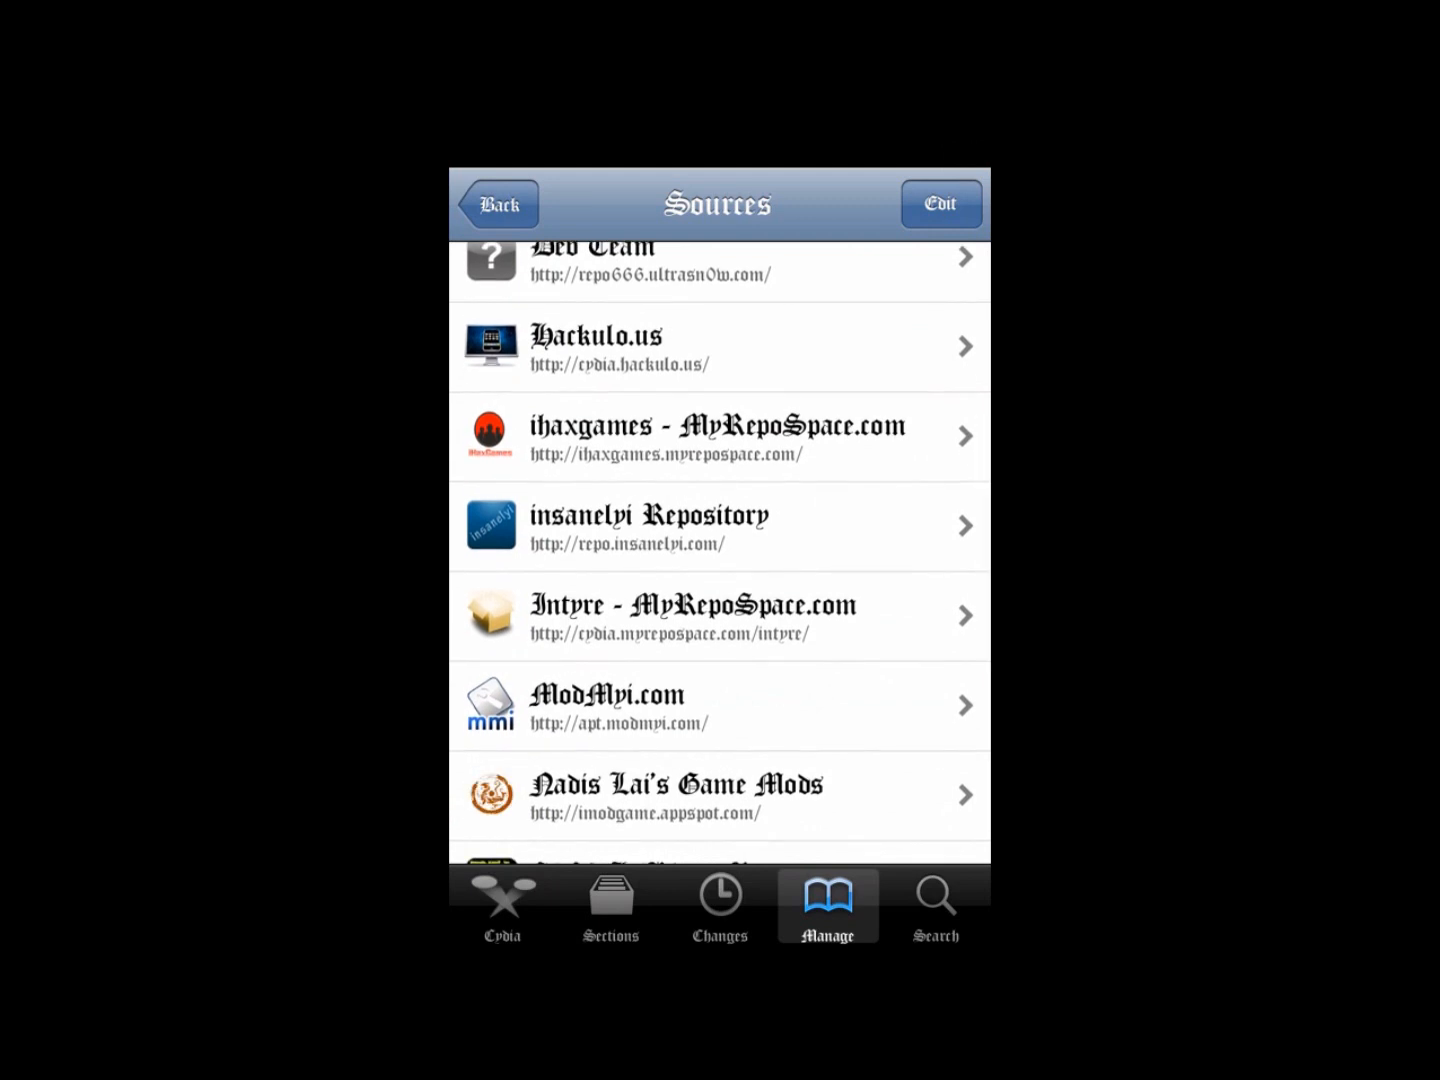
{"action": "scroll", "scroll_direction": "down", "scroll_amount": 3}
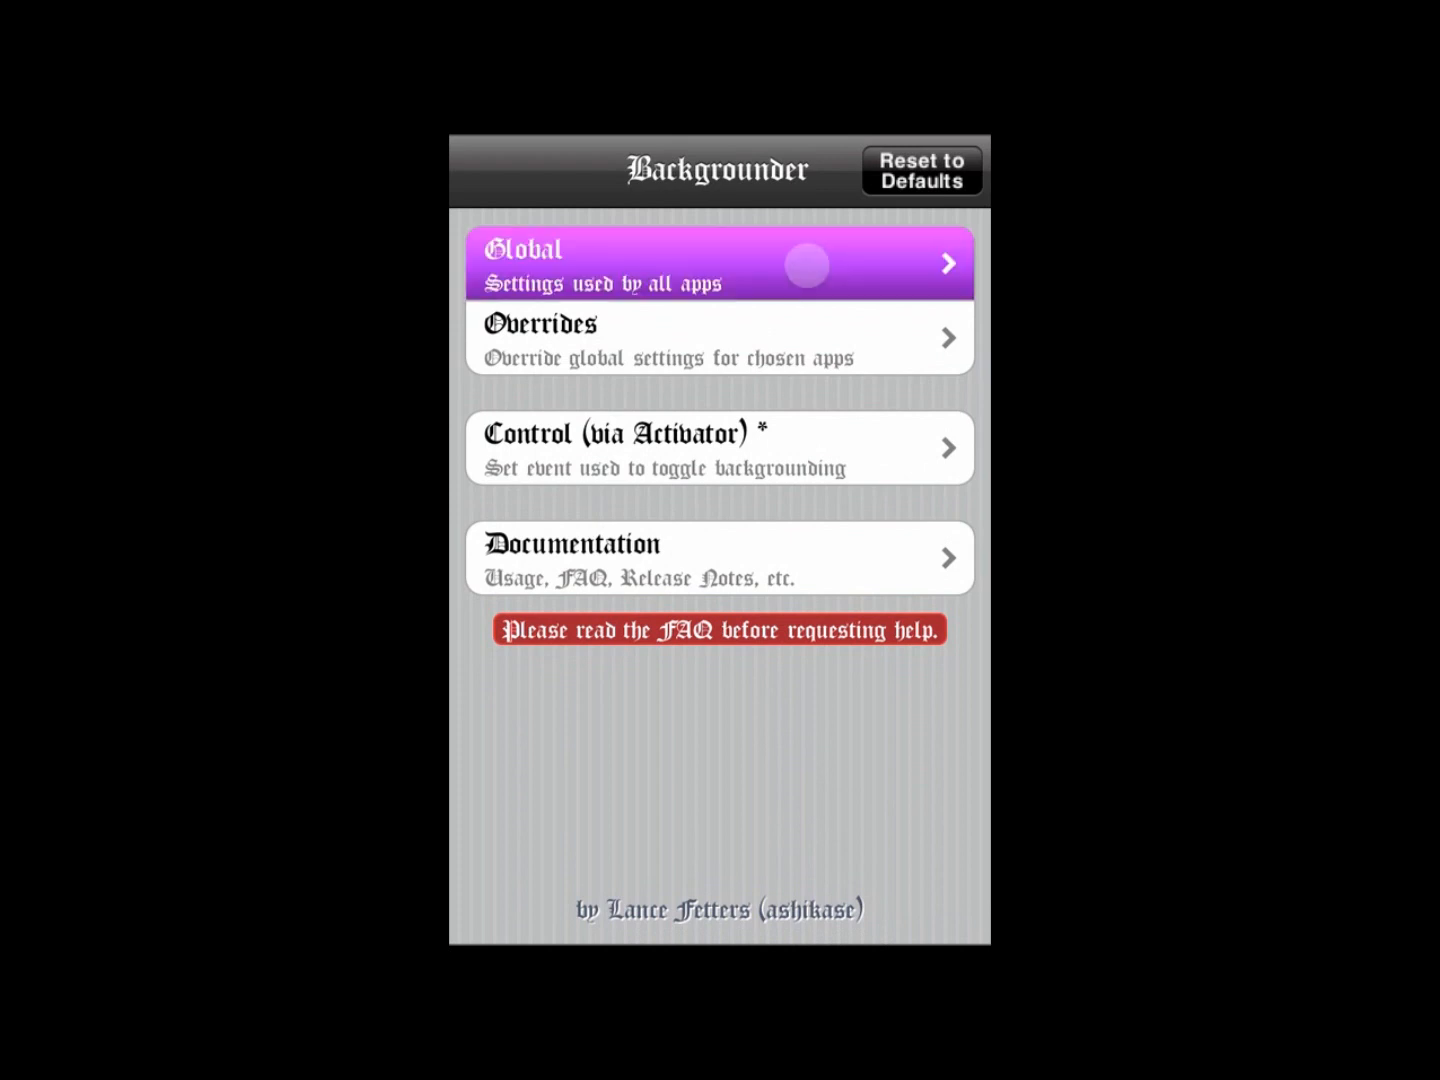
- Review Backgrounder's Global settings, then open the per-app Overrides for Minecraft PE
{"action": "left_click", "coordinate": [718, 263]}
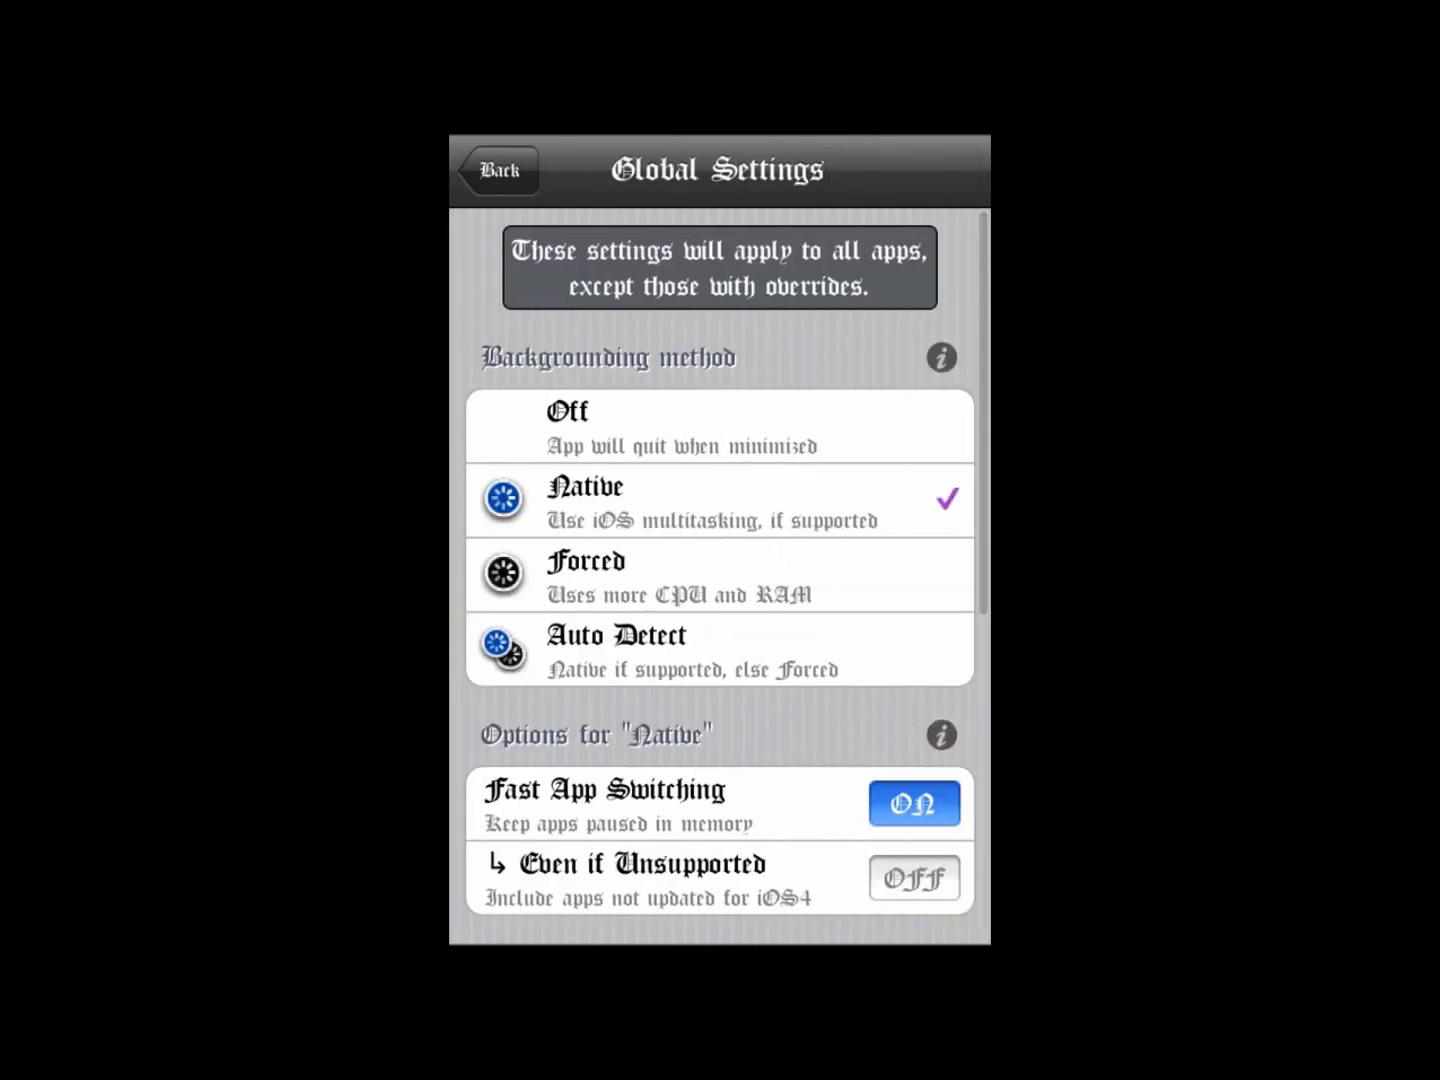
{"action": "scroll", "scroll_direction": "down", "scroll_amount": 3}
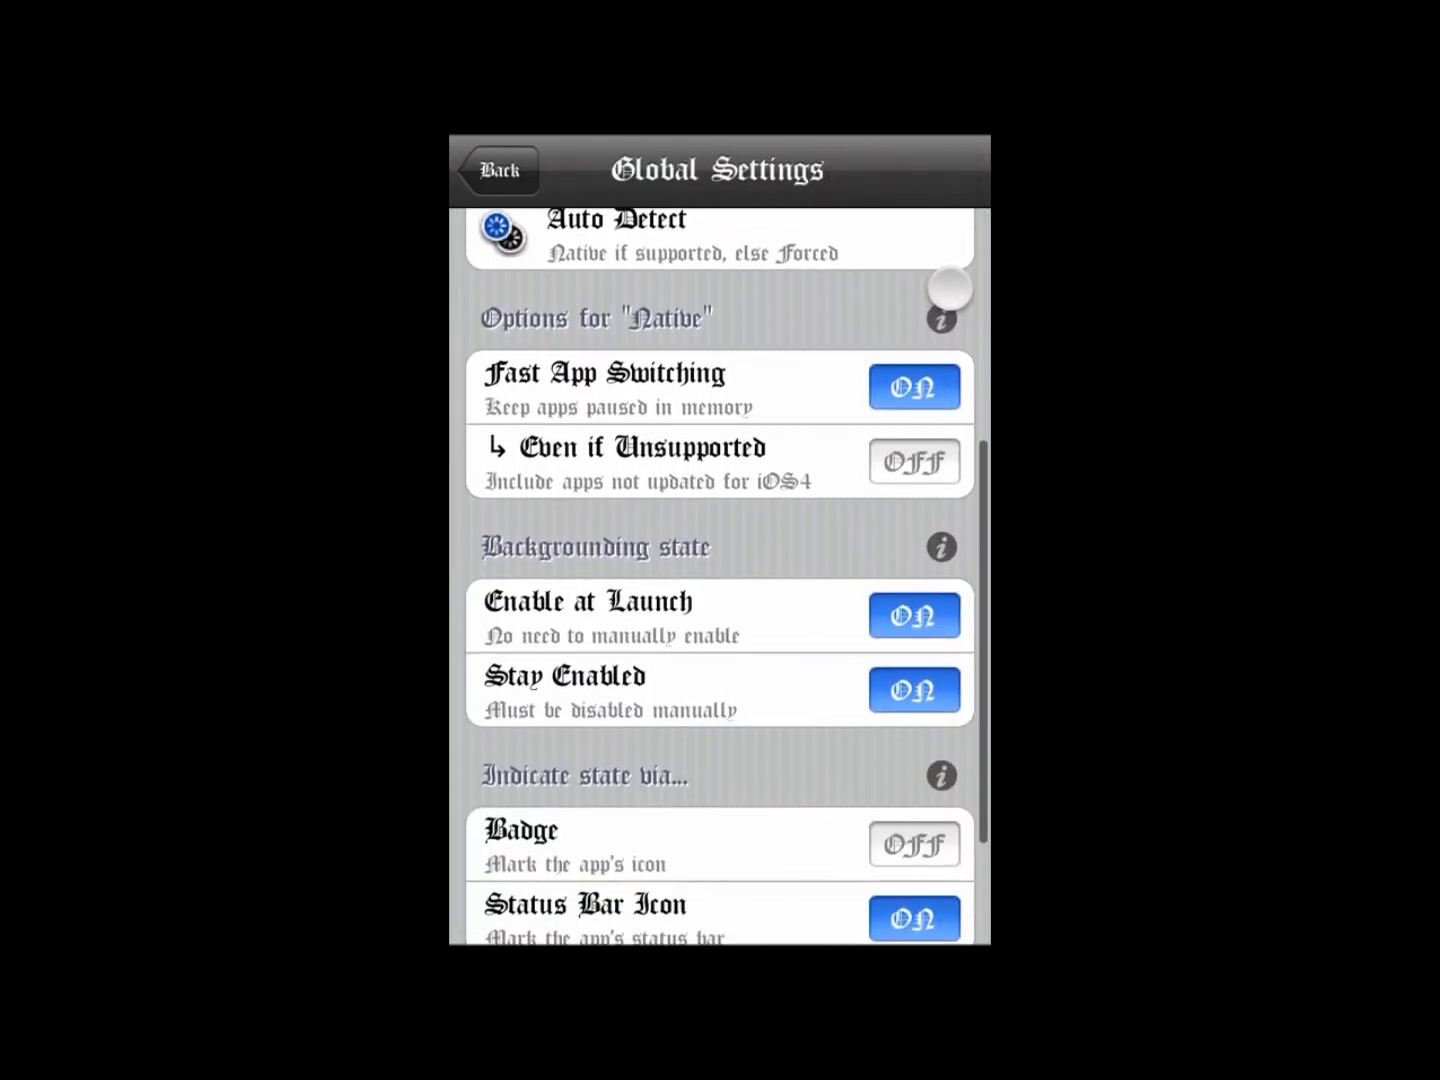
{"action": "scroll", "scroll_direction": "down", "scroll_amount": 3}
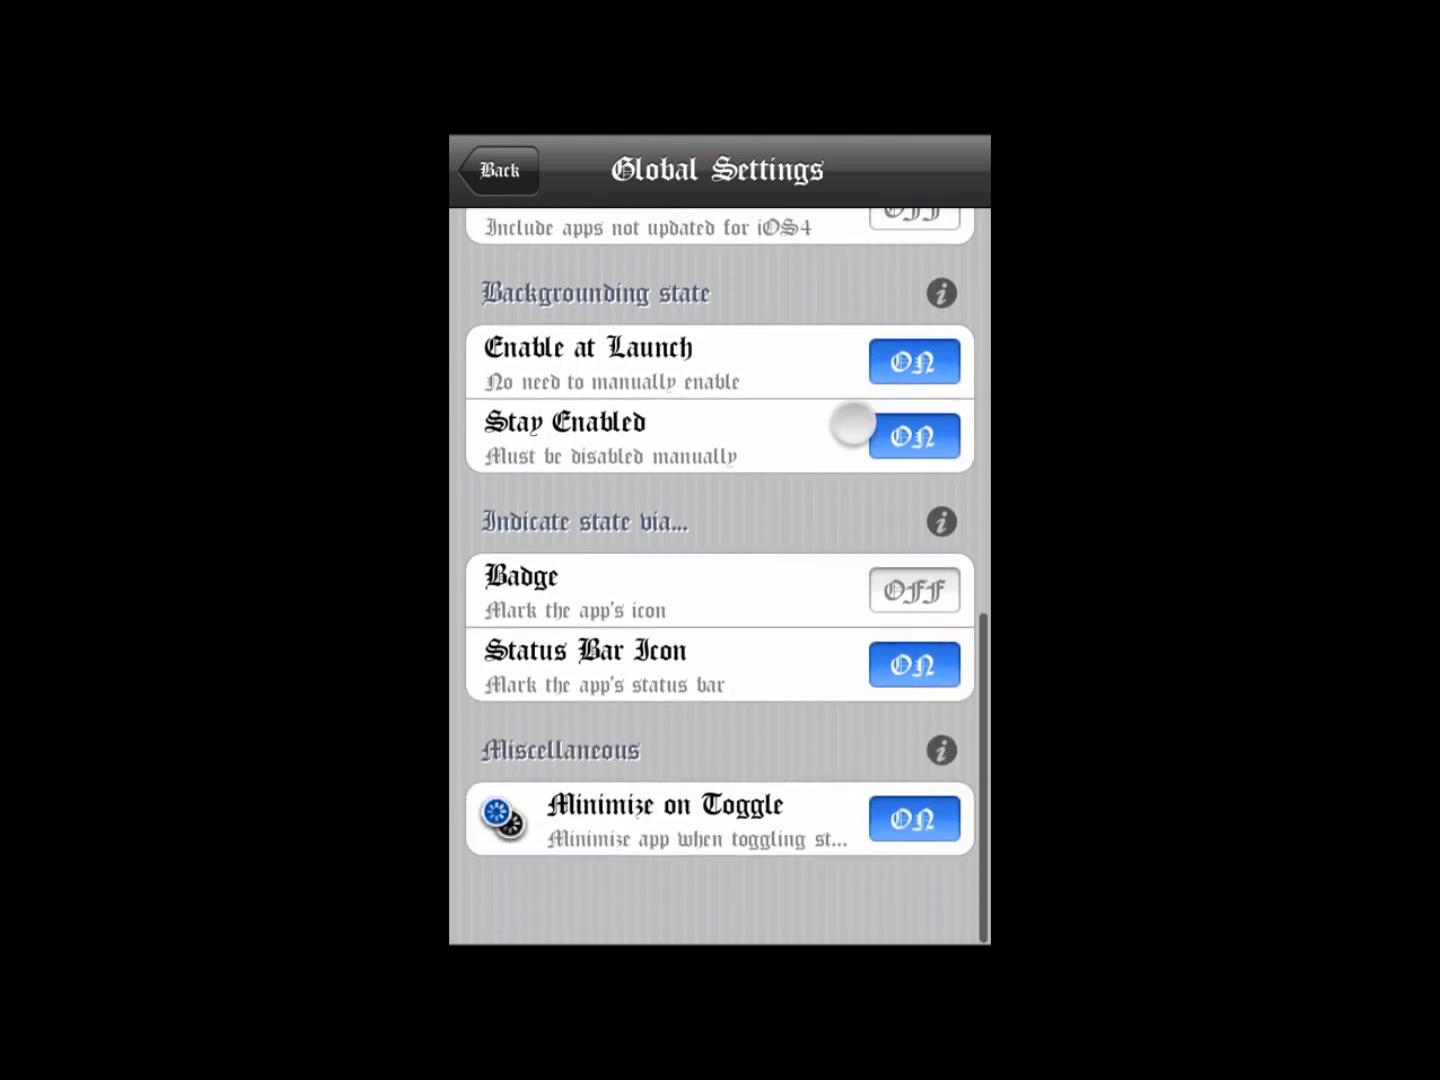
{"action": "scroll", "scroll_direction": "down", "scroll_amount": 3}
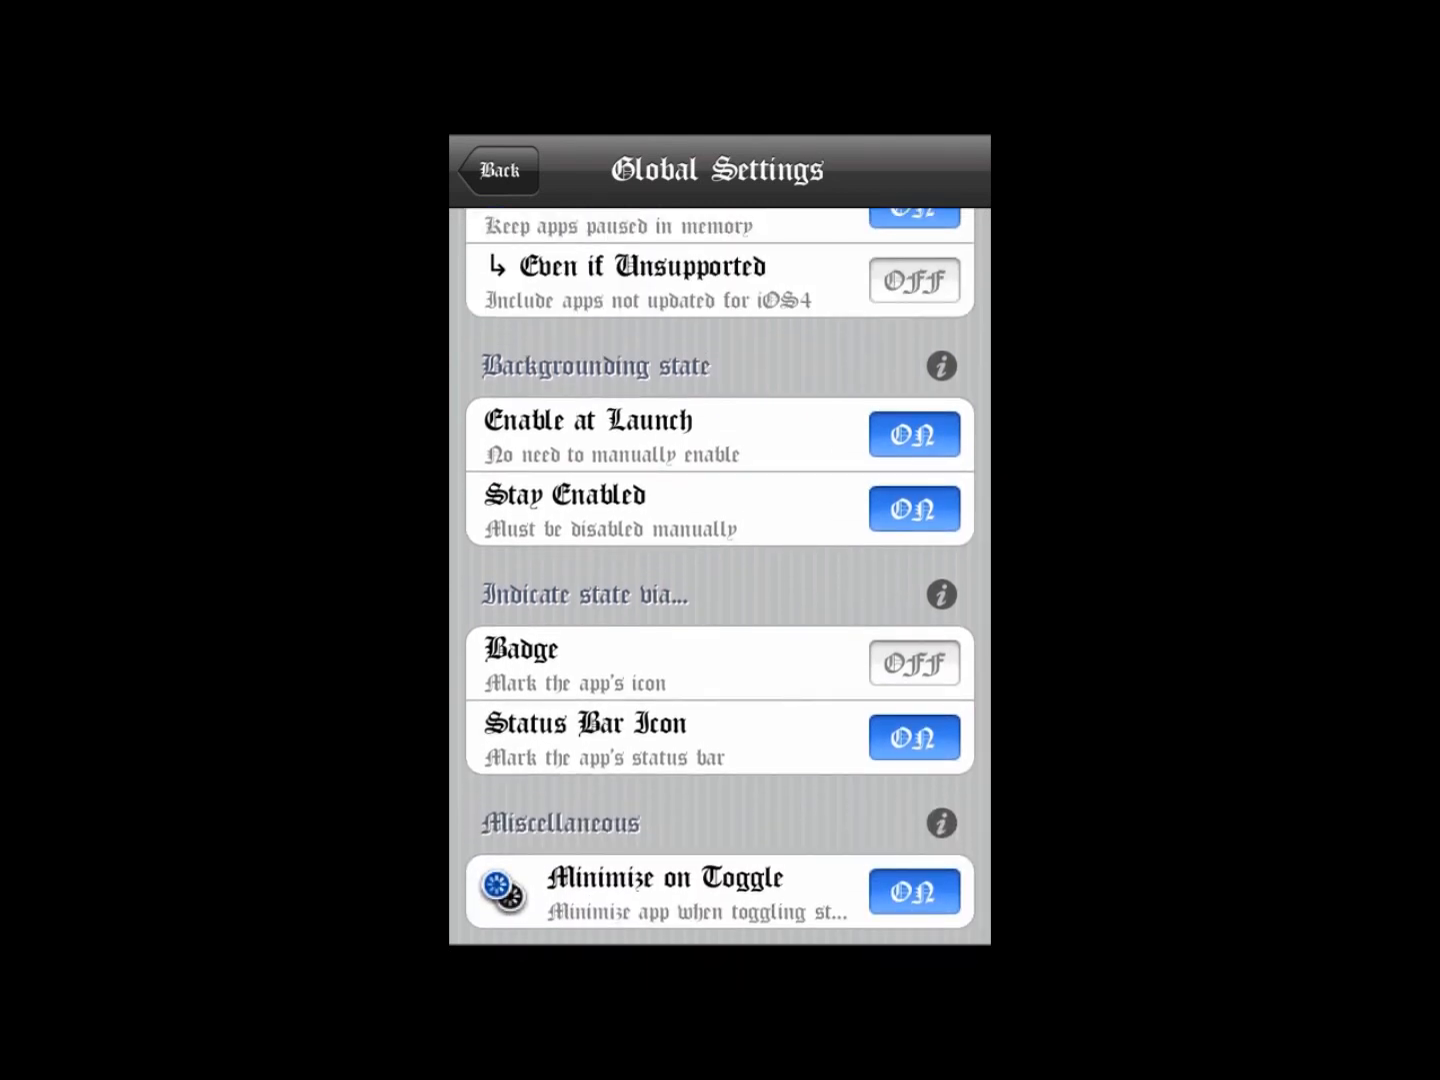
{"action": "left_click", "coordinate": [498, 169]}
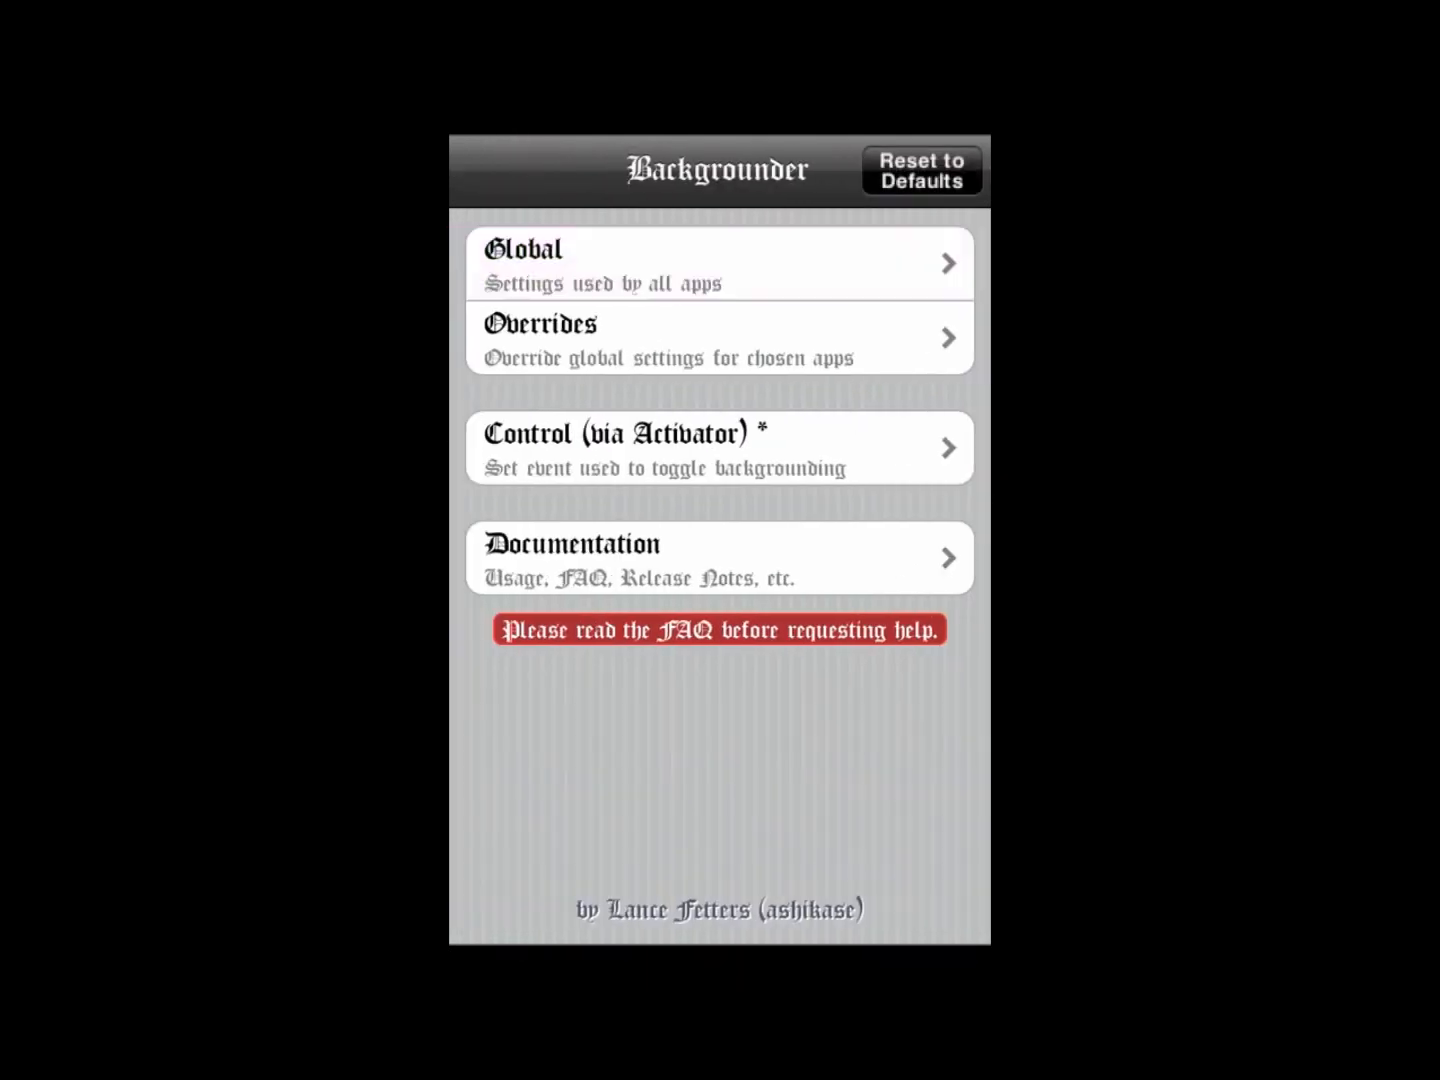
{"action": "left_click", "coordinate": [718, 338]}
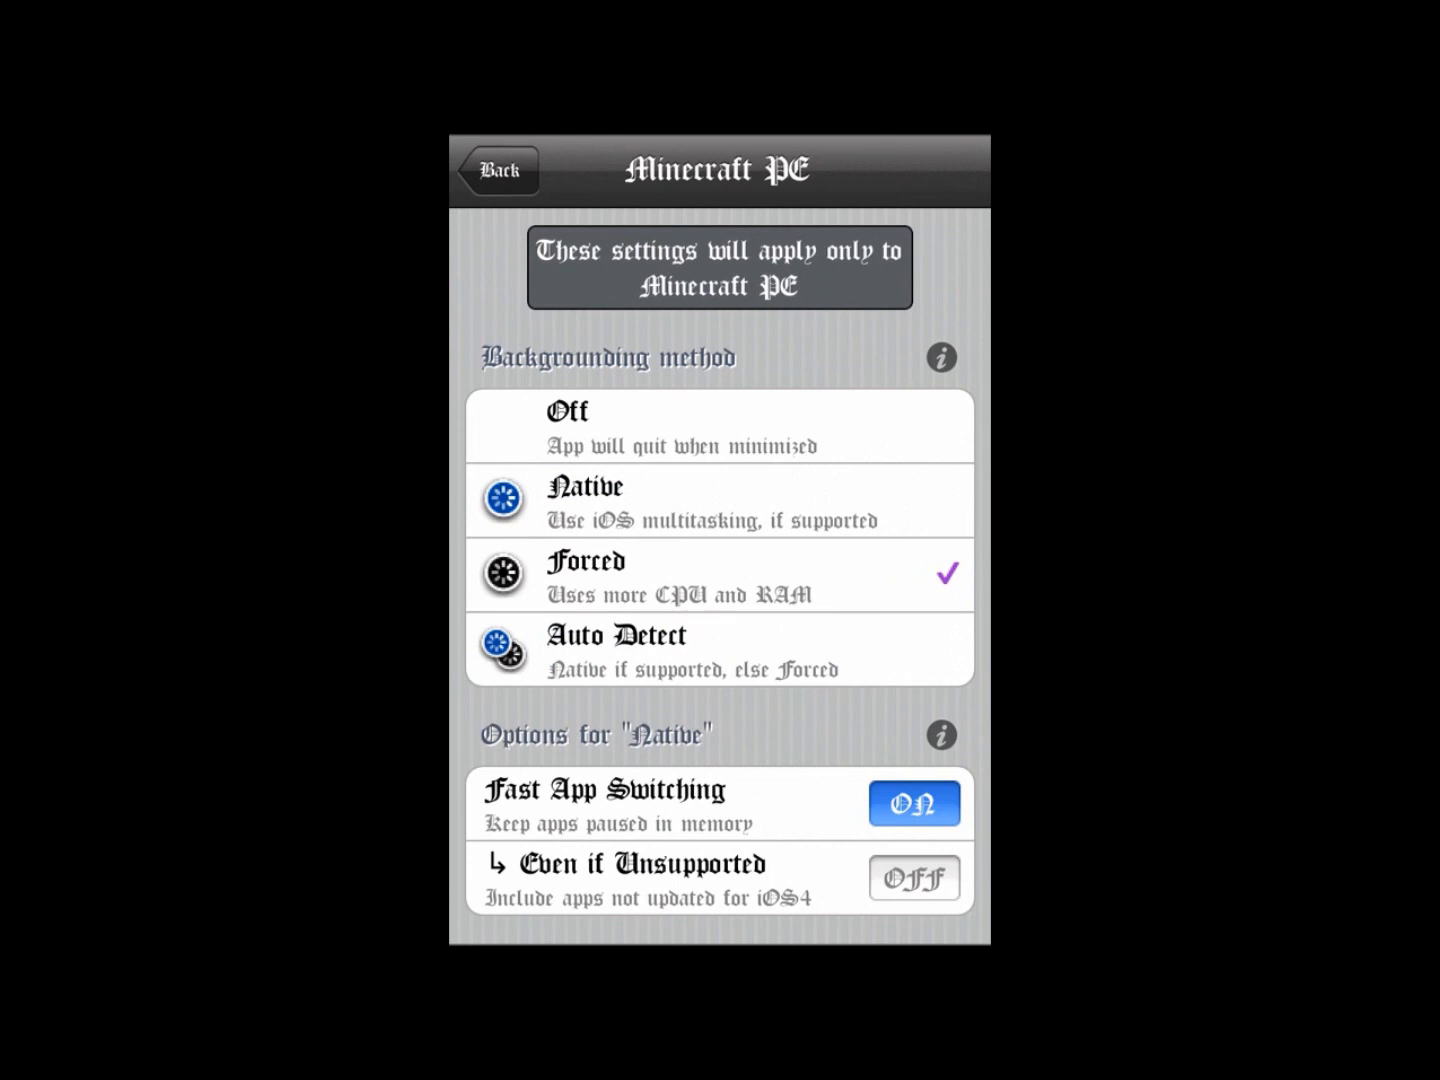
- Confirm Forced backgrounding for Minecraft PE and return to Backgrounder's main menu
{"action": "scroll", "scroll_direction": "down", "scroll_amount": 3}
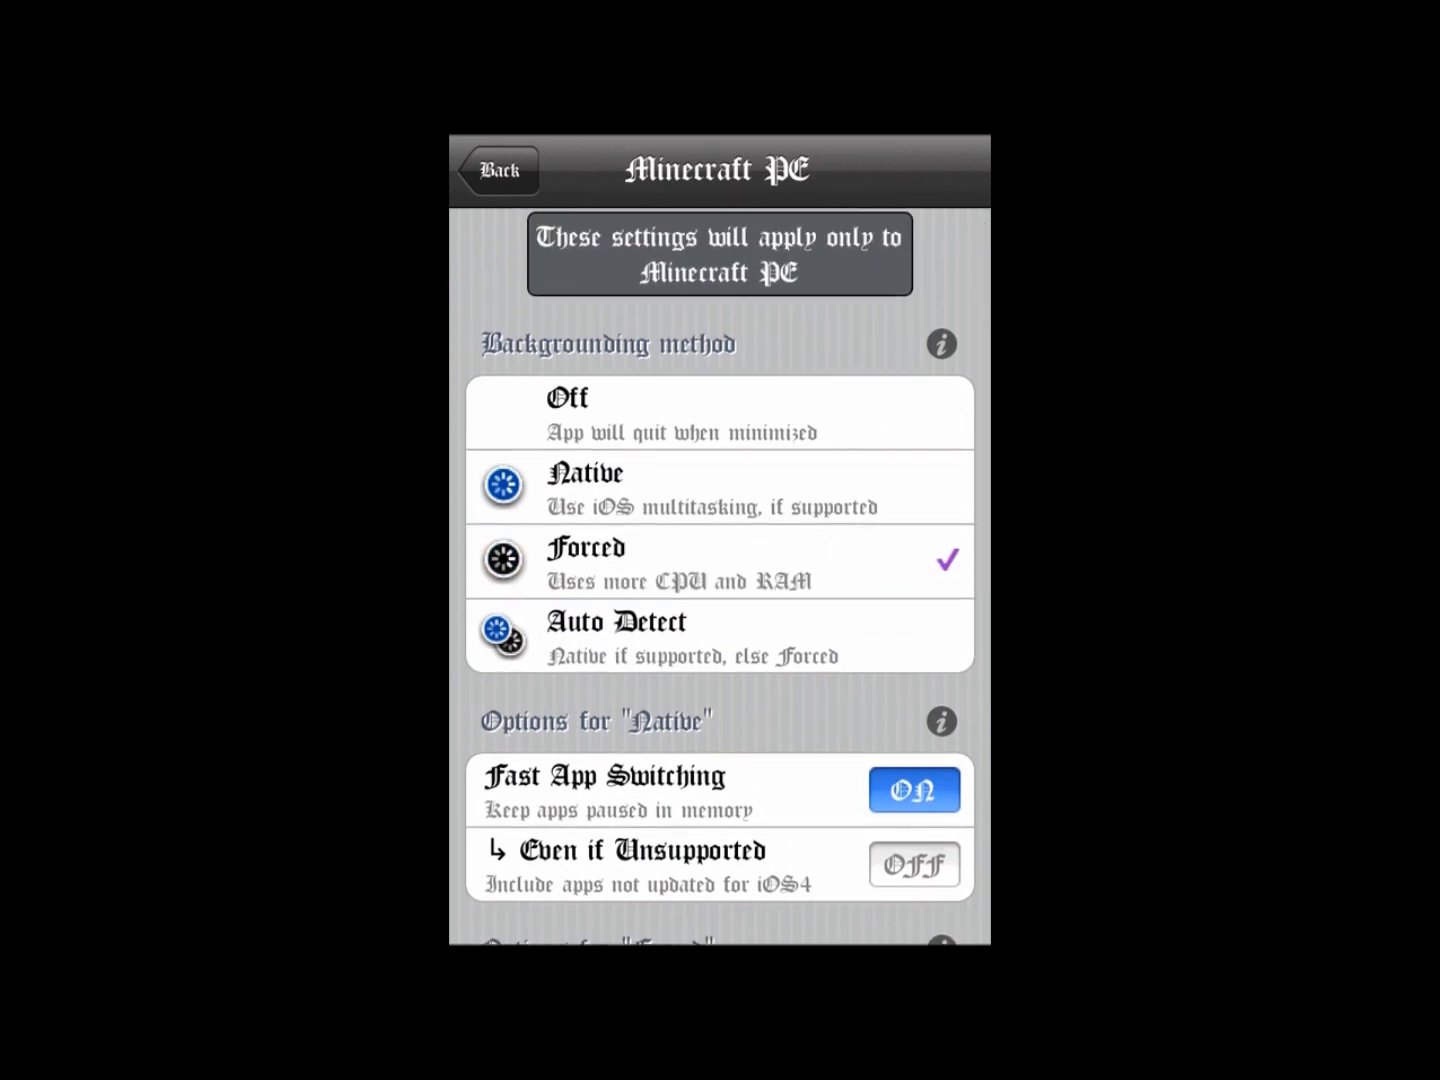
{"action": "scroll", "scroll_direction": "down", "scroll_amount": 3}
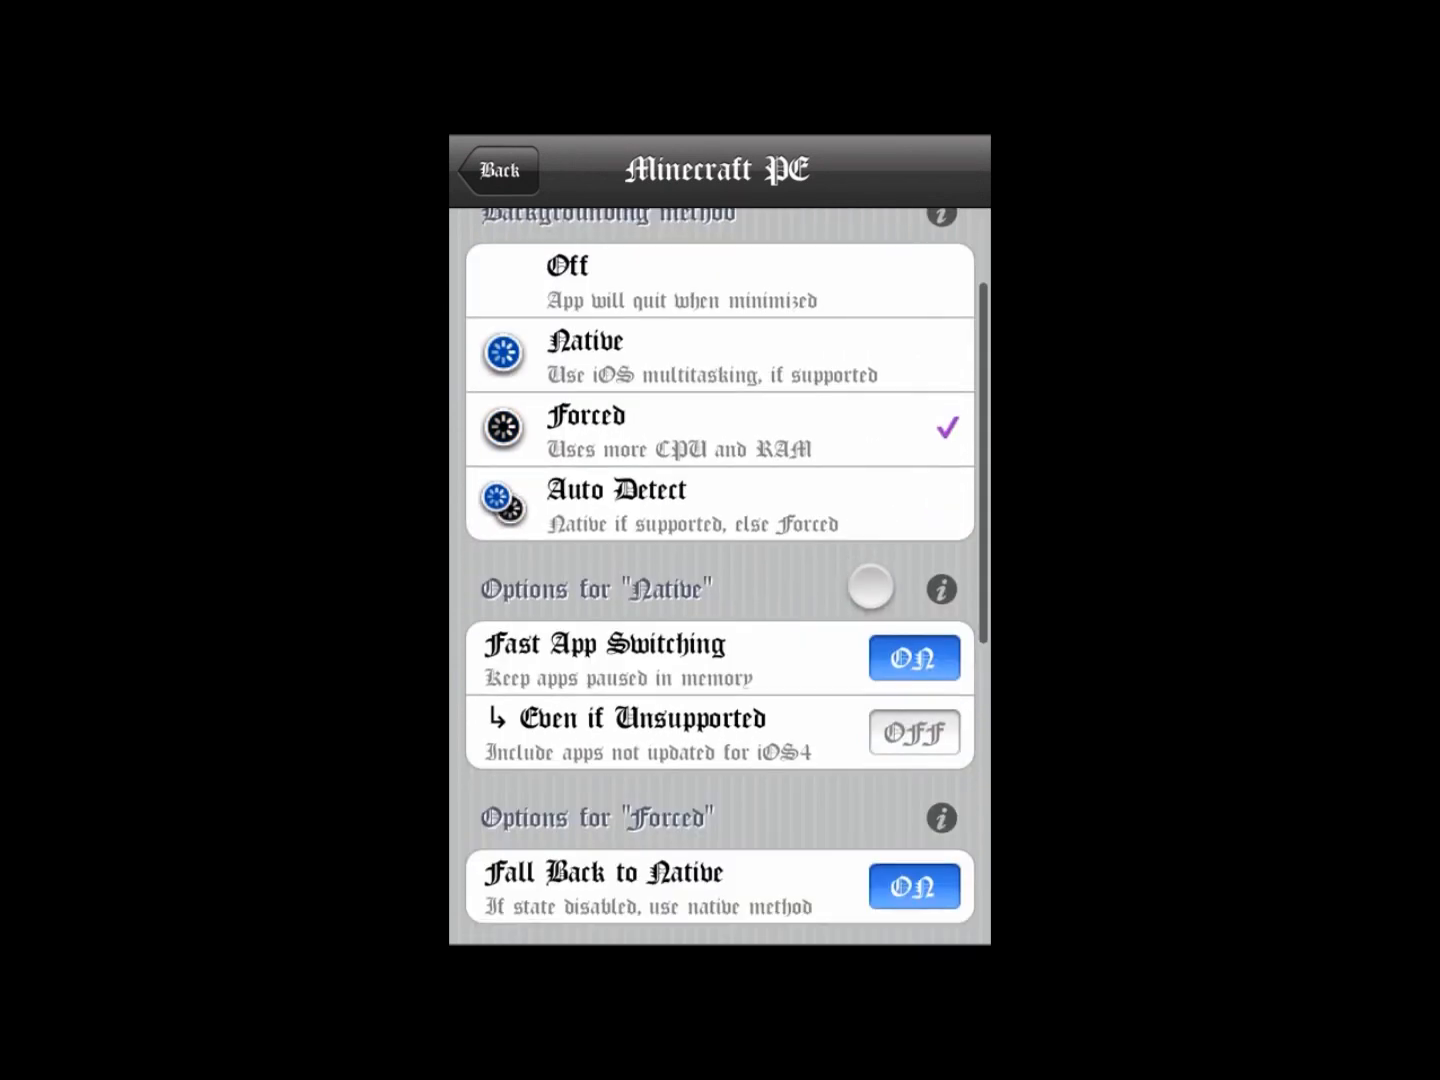
{"action": "scroll", "scroll_direction": "down", "scroll_amount": 3}
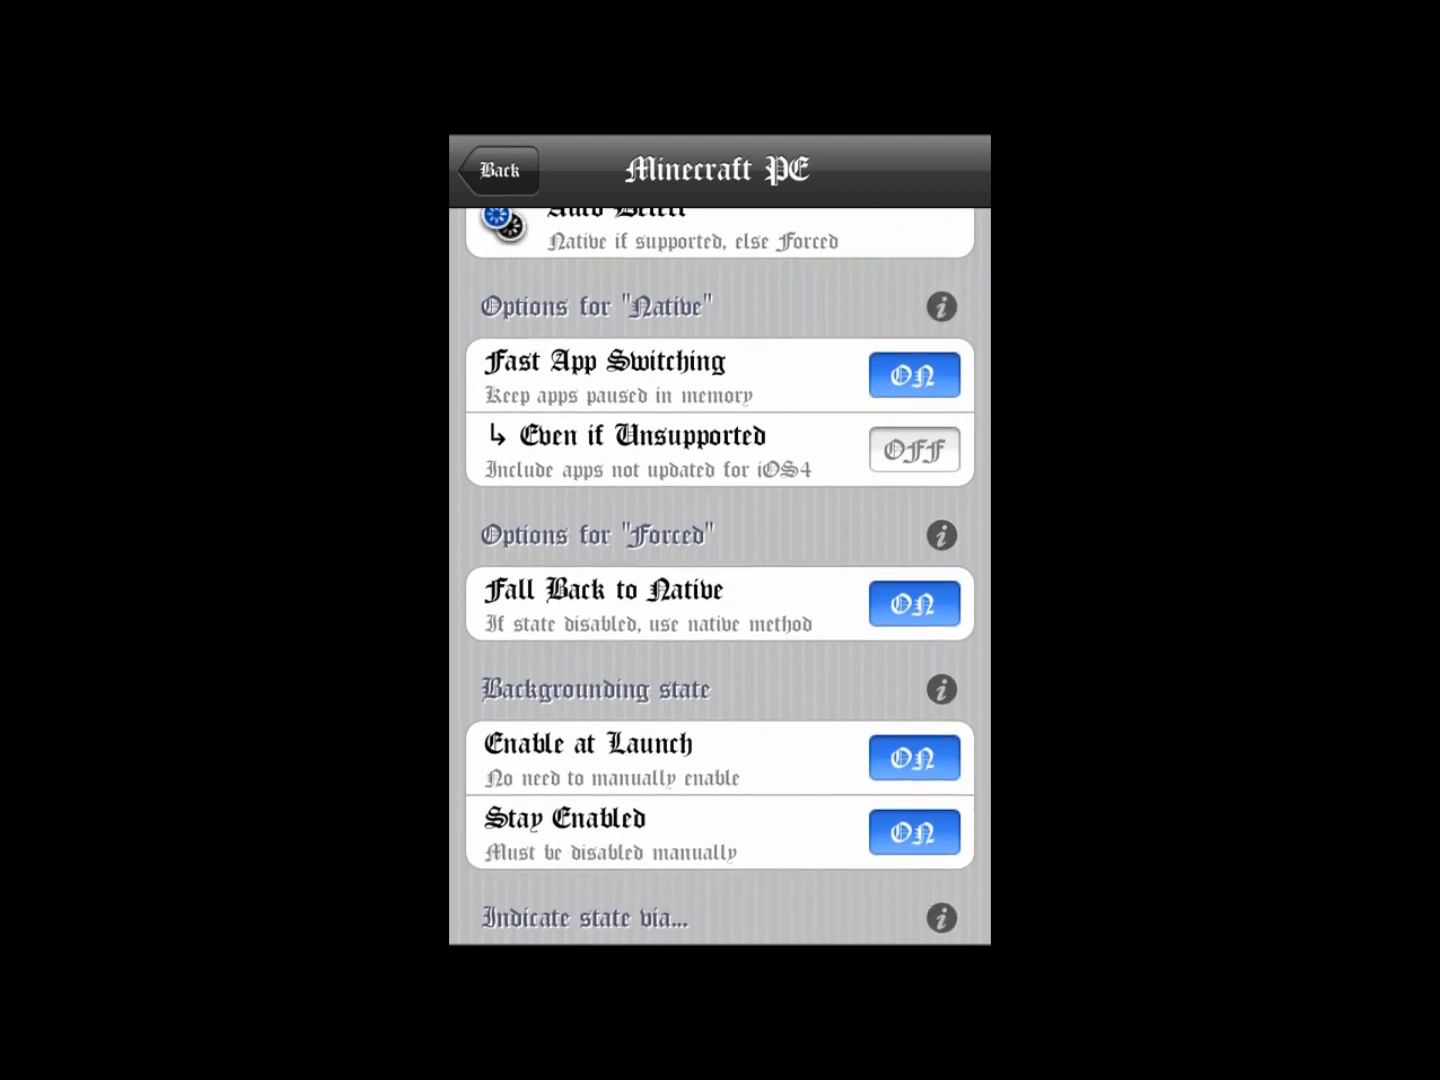
{"action": "scroll", "scroll_direction": "down", "scroll_amount": 3}
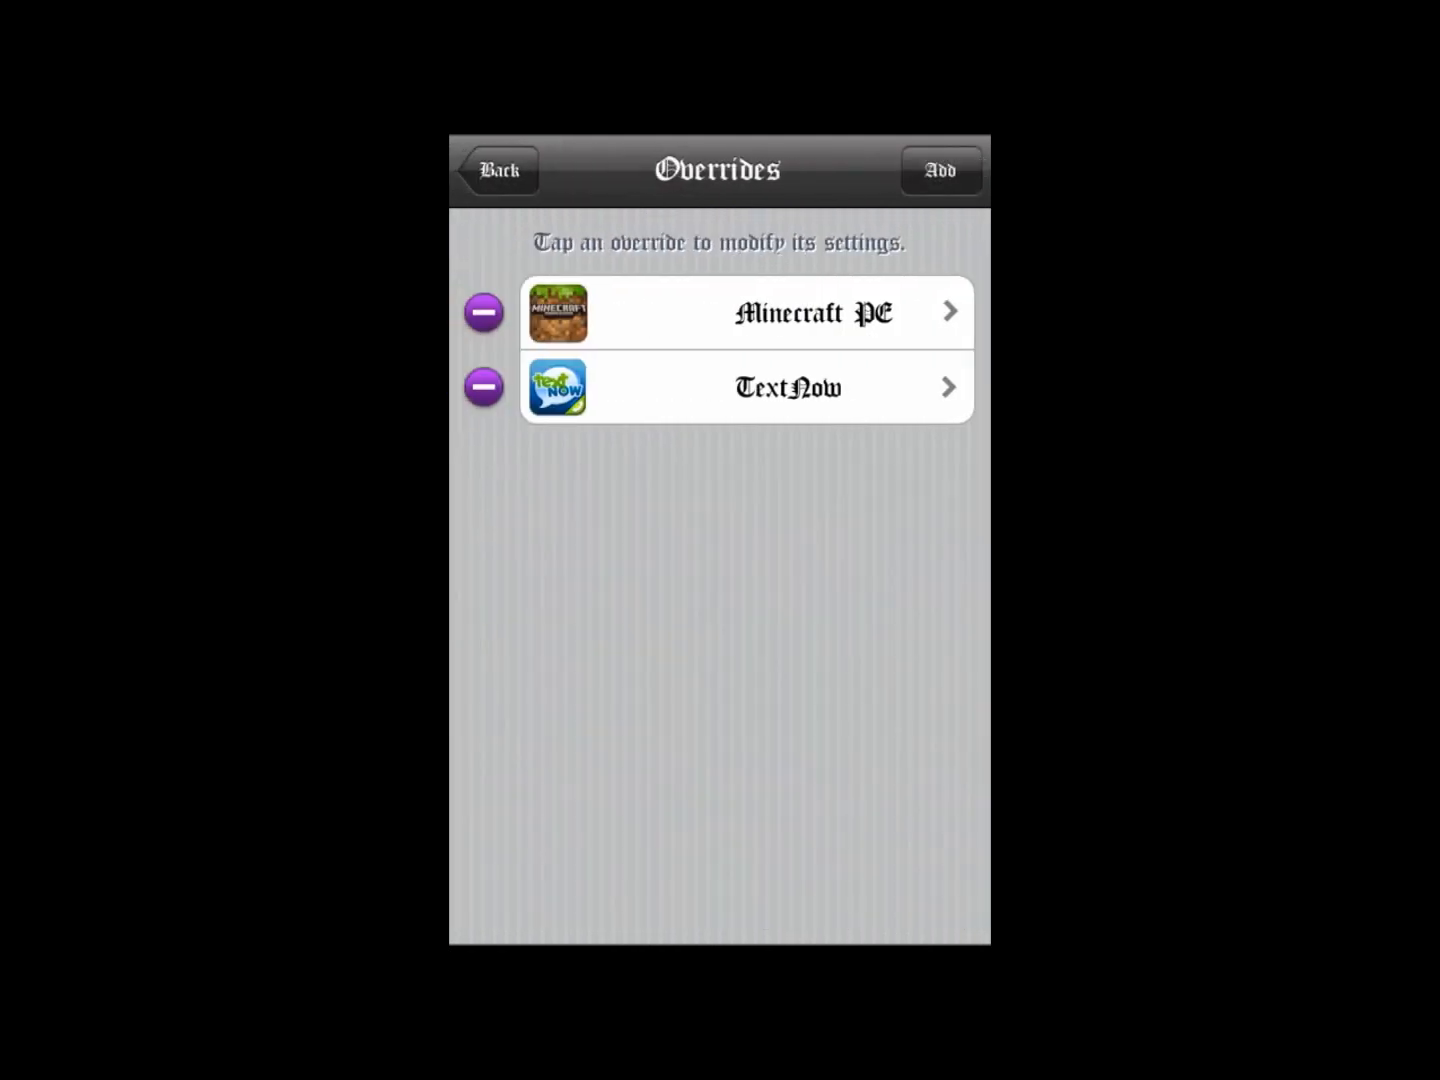
{"action": "left_click", "coordinate": [497, 170]}
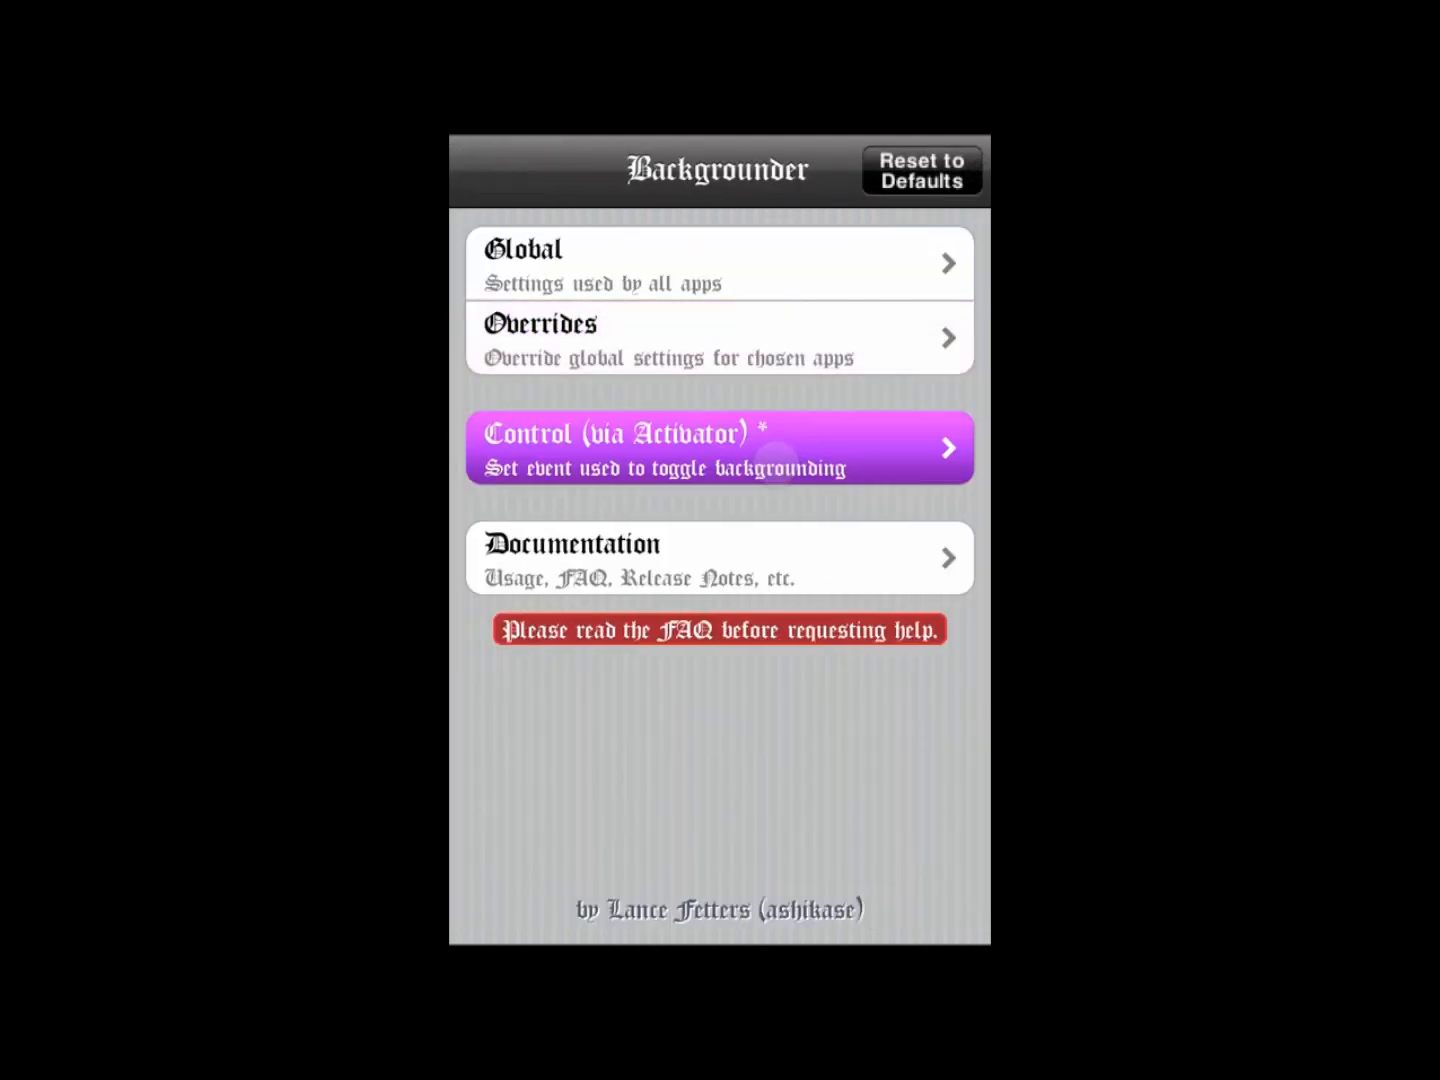
- Browse the Activator control events, keeping Shake Device checked, then go back
{"action": "left_click", "coordinate": [718, 447]}
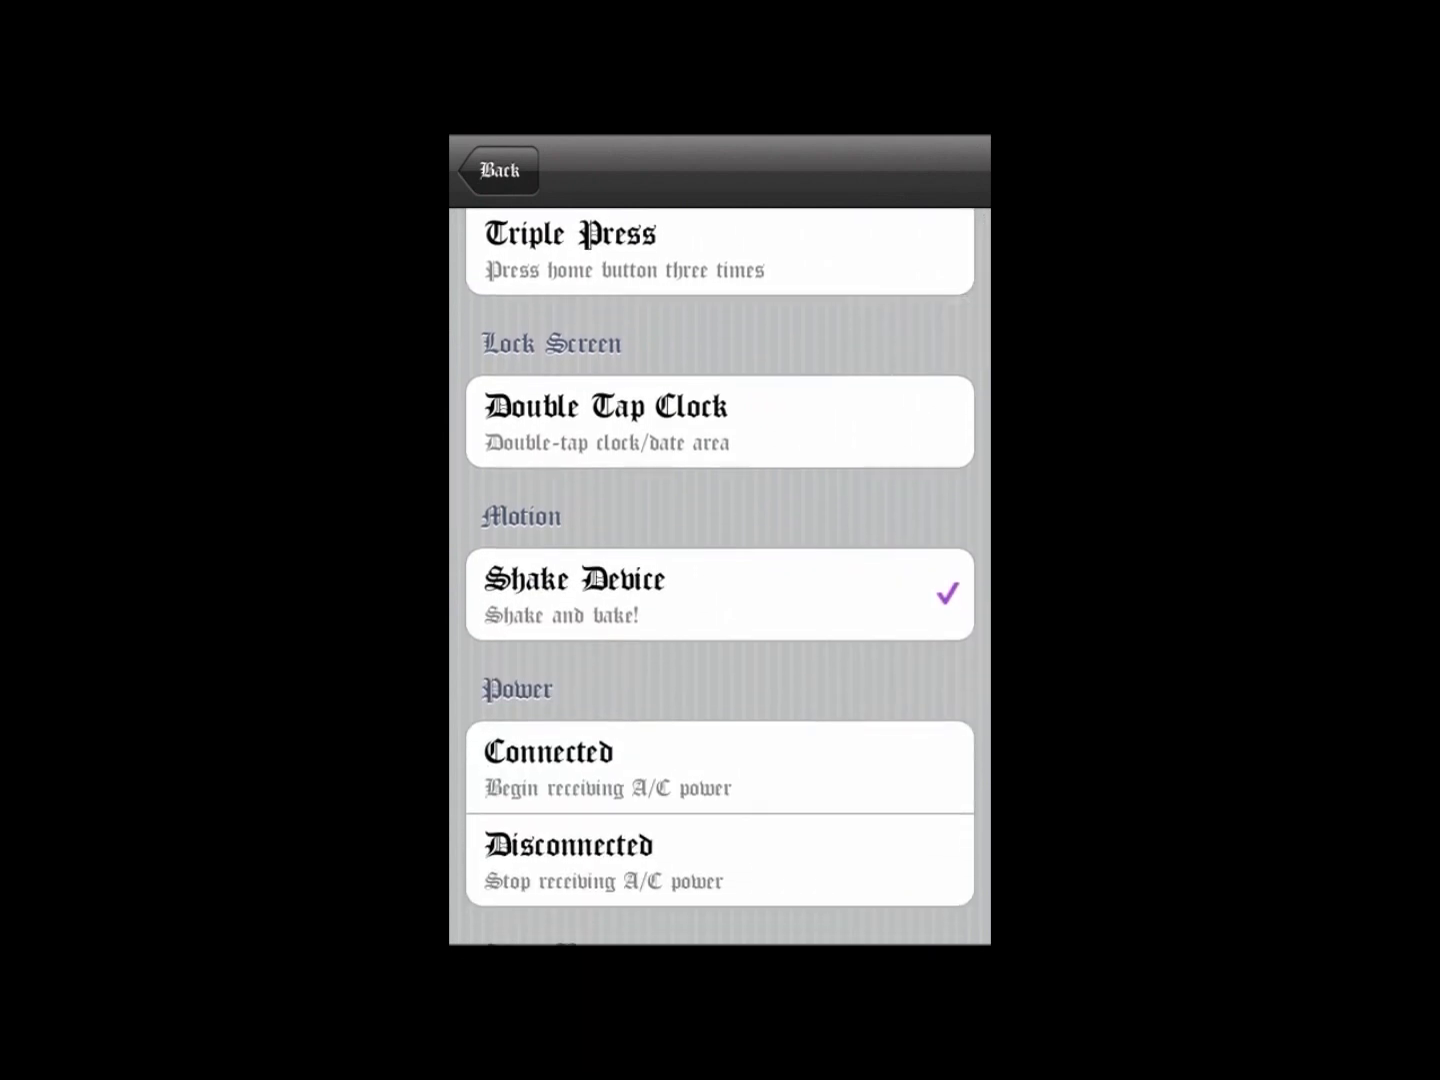
{"action": "scroll", "scroll_direction": "down", "scroll_amount": 3}
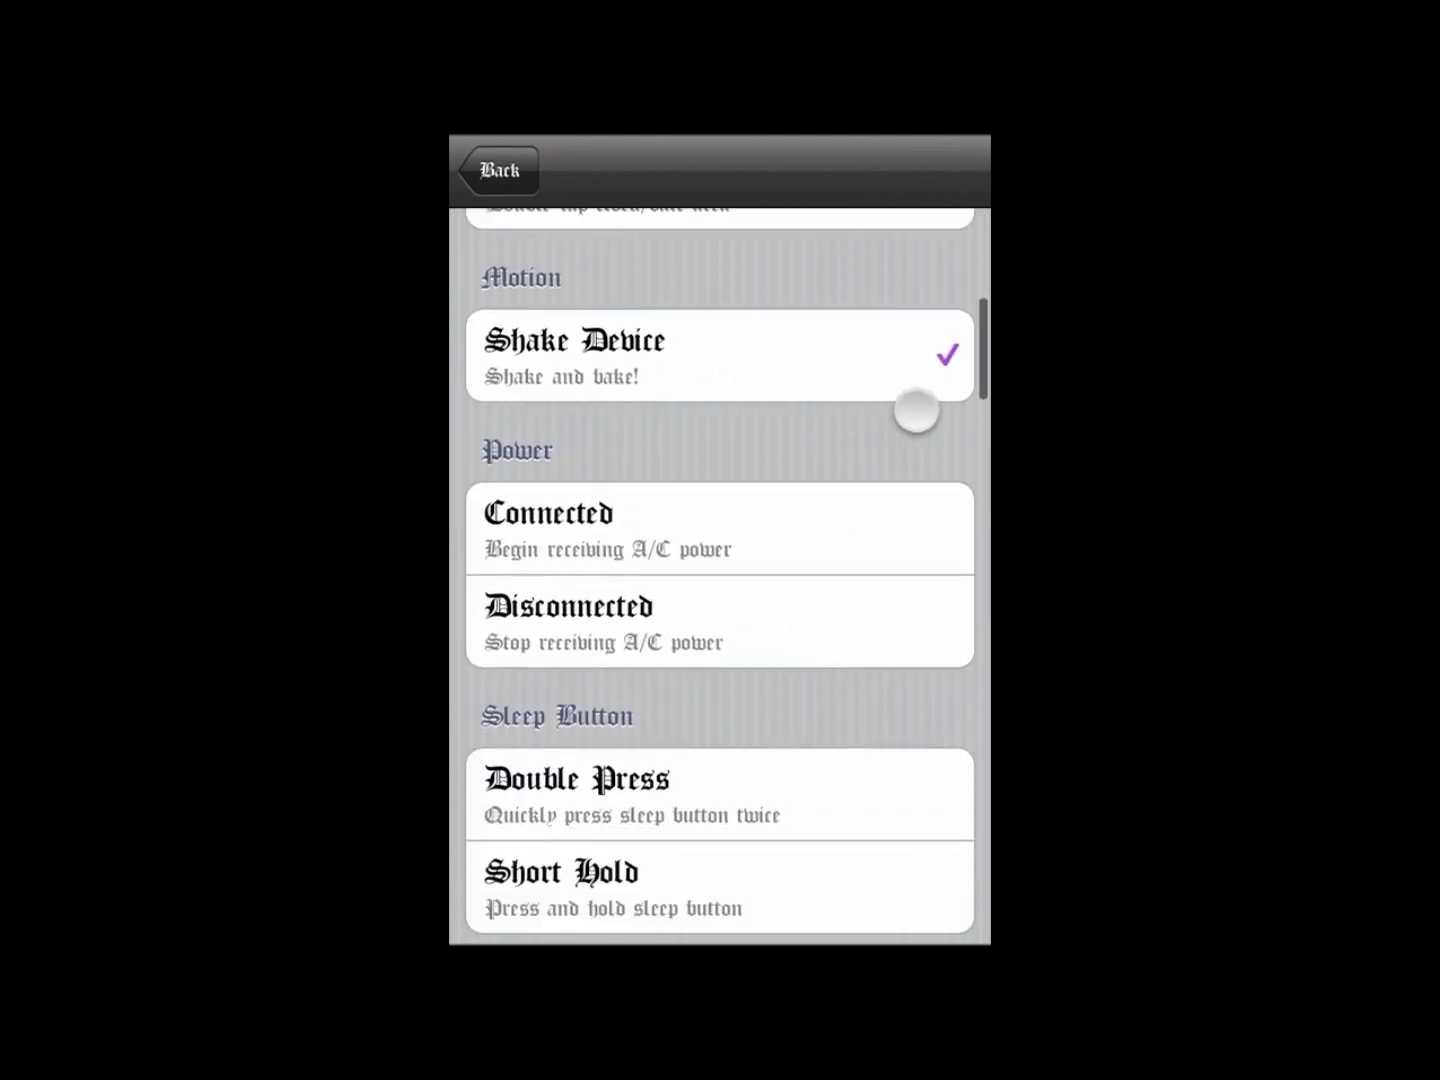
{"action": "scroll", "scroll_direction": "down", "scroll_amount": 3}
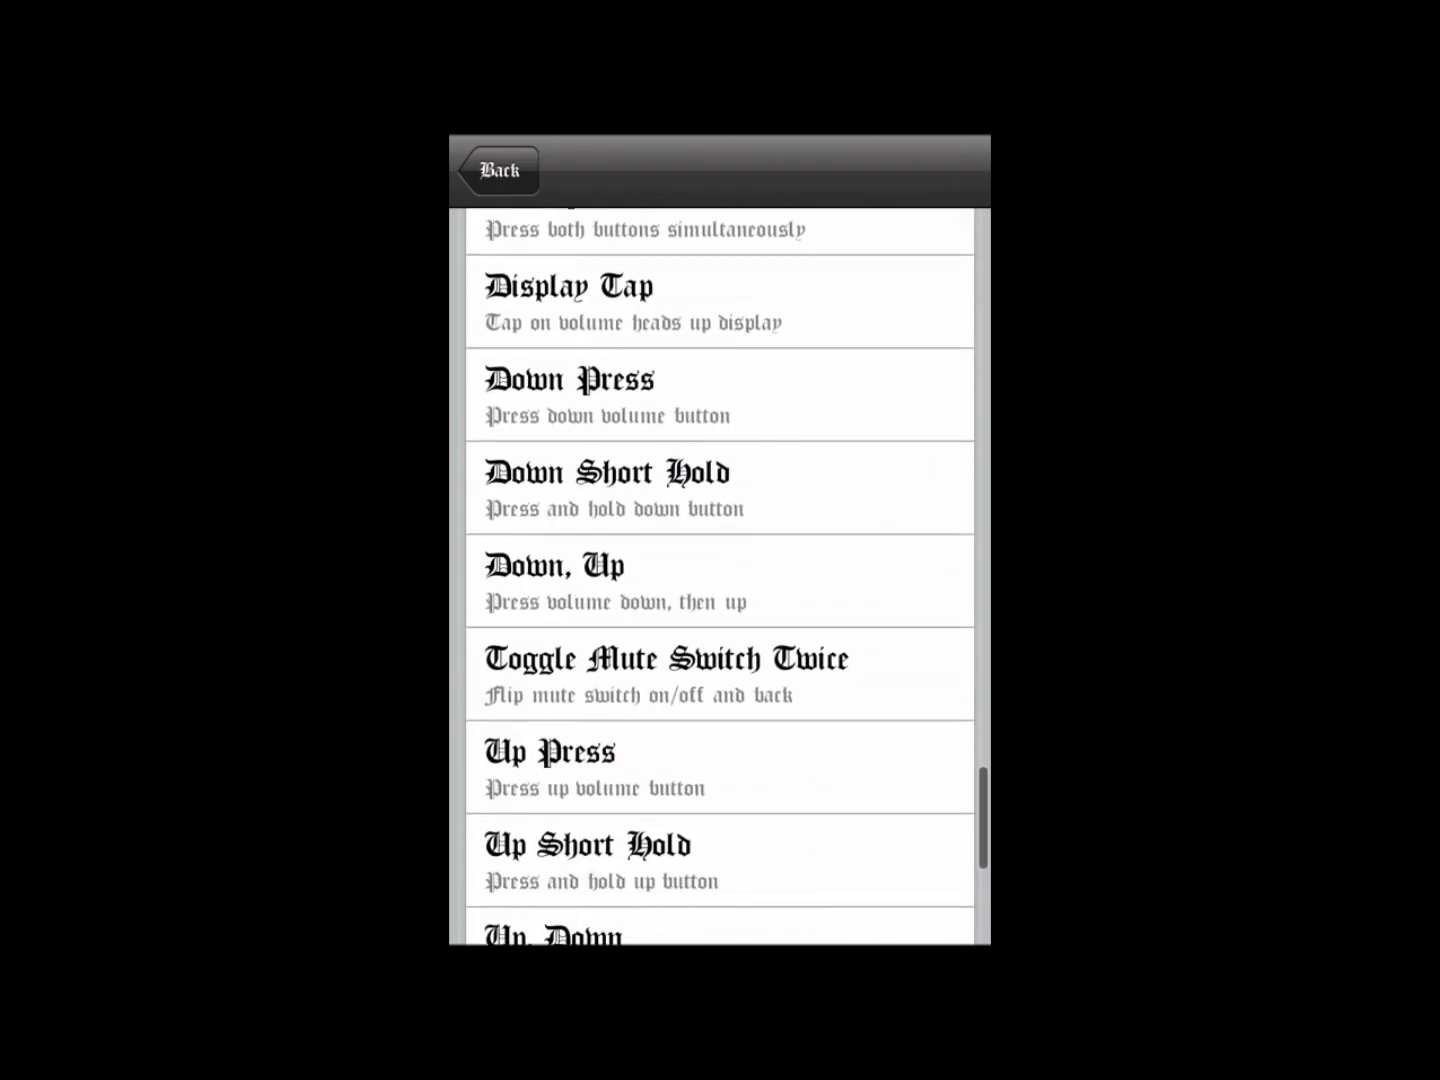
{"action": "scroll", "scroll_direction": "down", "scroll_amount": 3}
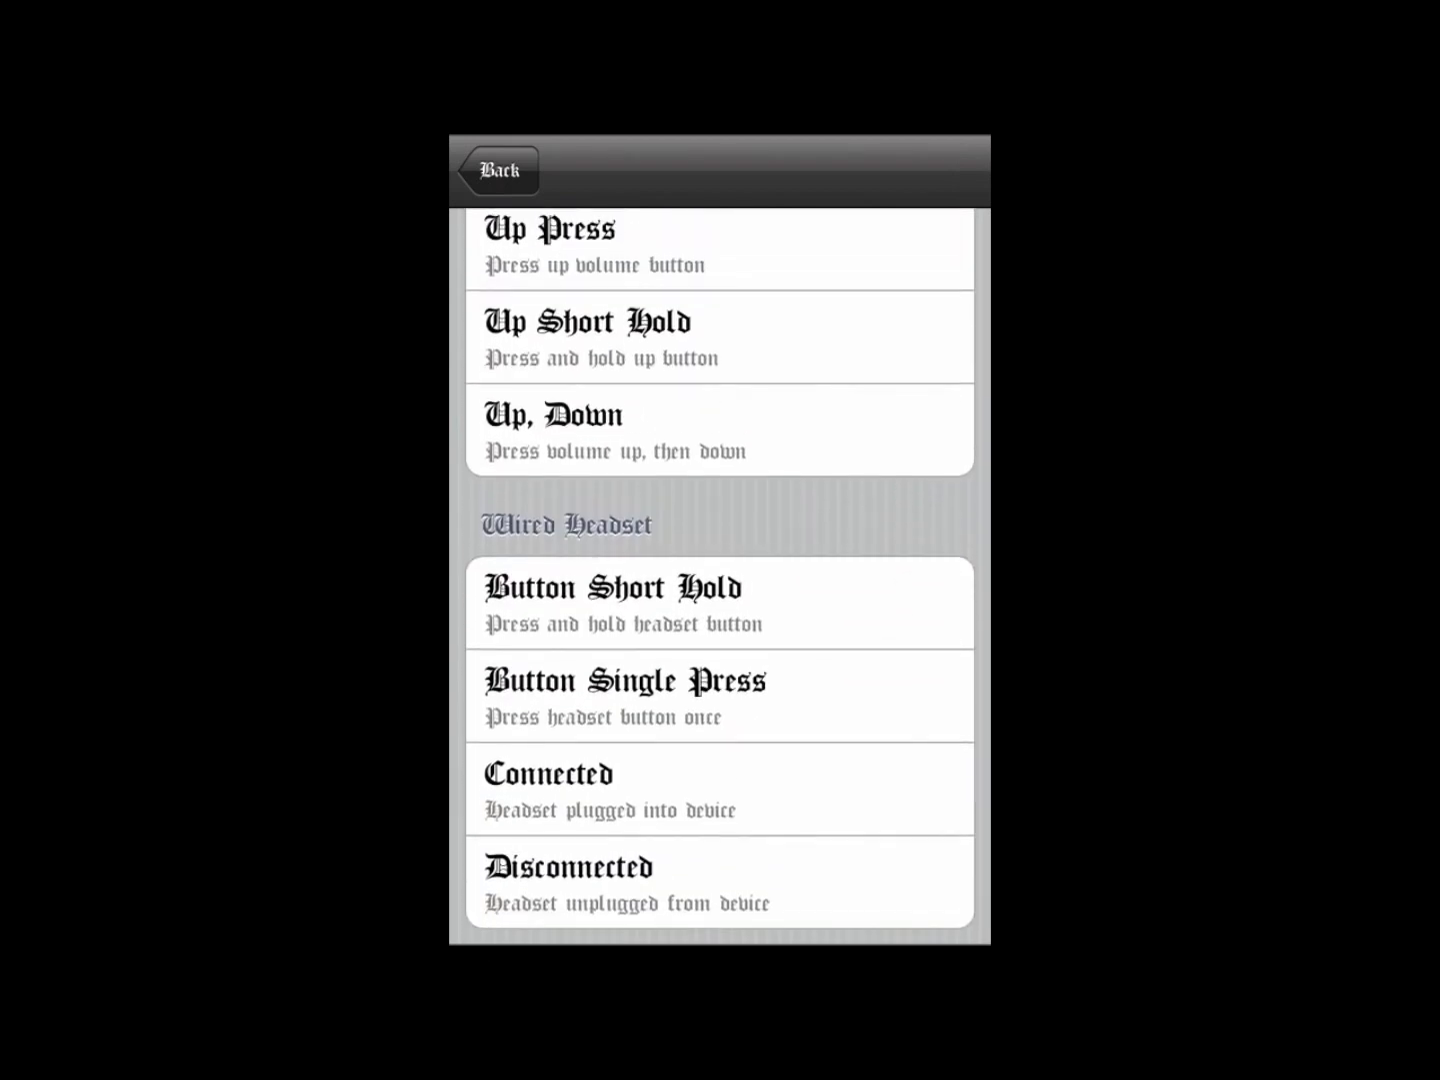
{"action": "left_click", "coordinate": [498, 170]}
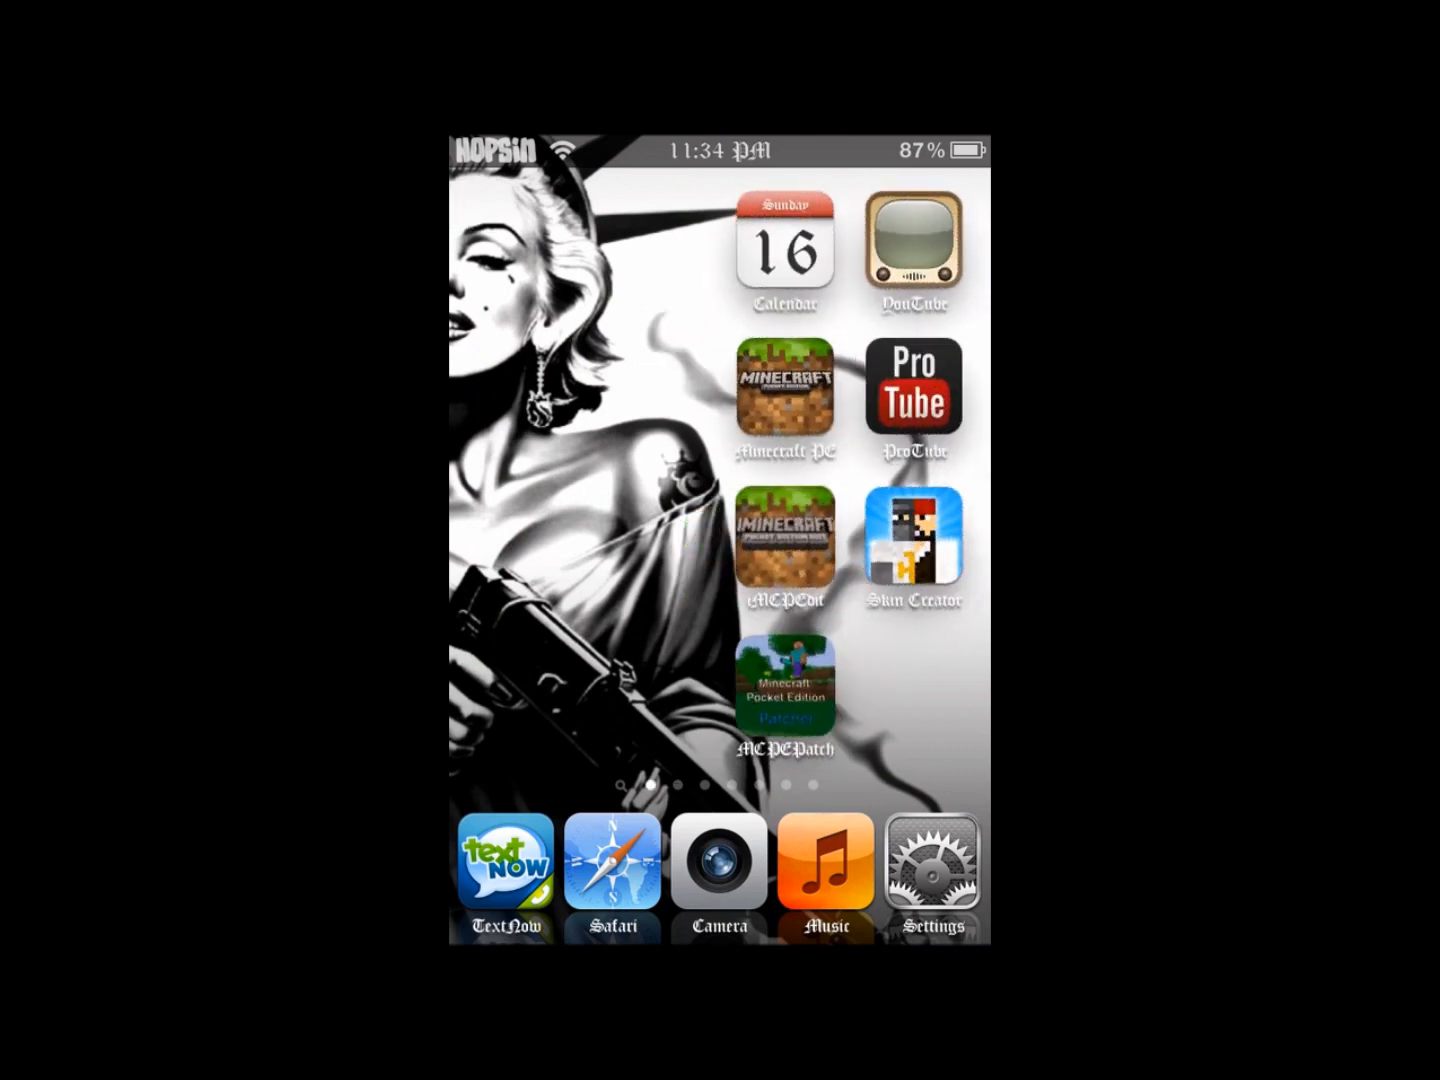
- Launch Minecraft PE, start a game world, then reopen it from the home screen
{"action": "left_click", "coordinate": [787, 388]}
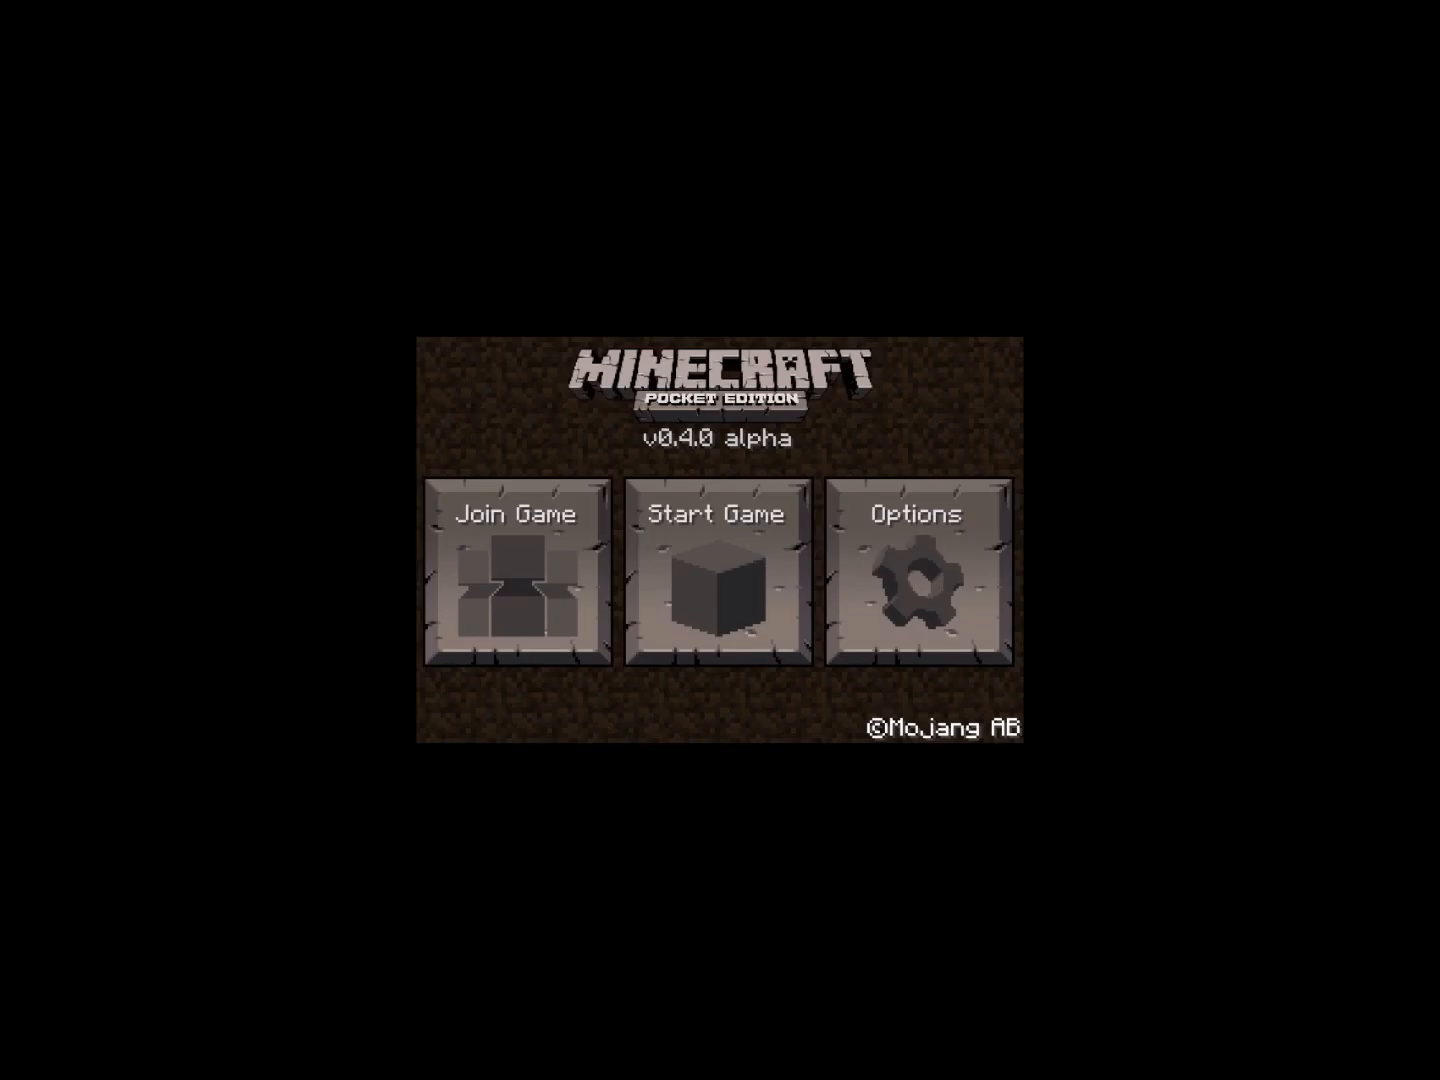
{"action": "left_click", "coordinate": [718, 515]}
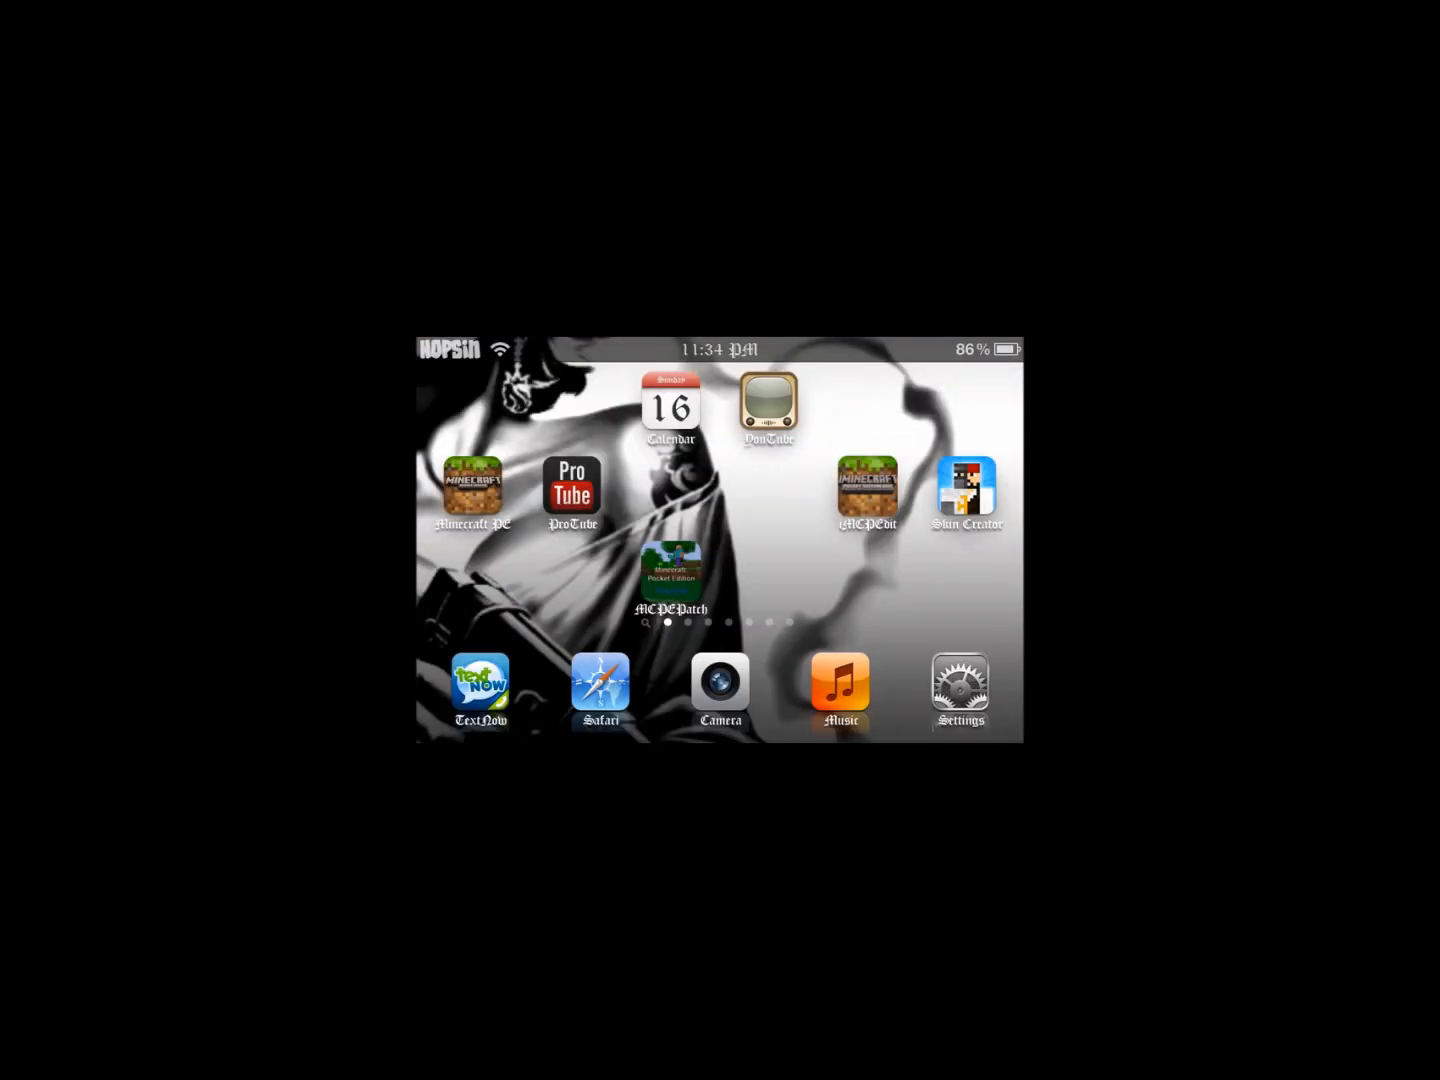
{"action": "left_click", "coordinate": [472, 485]}
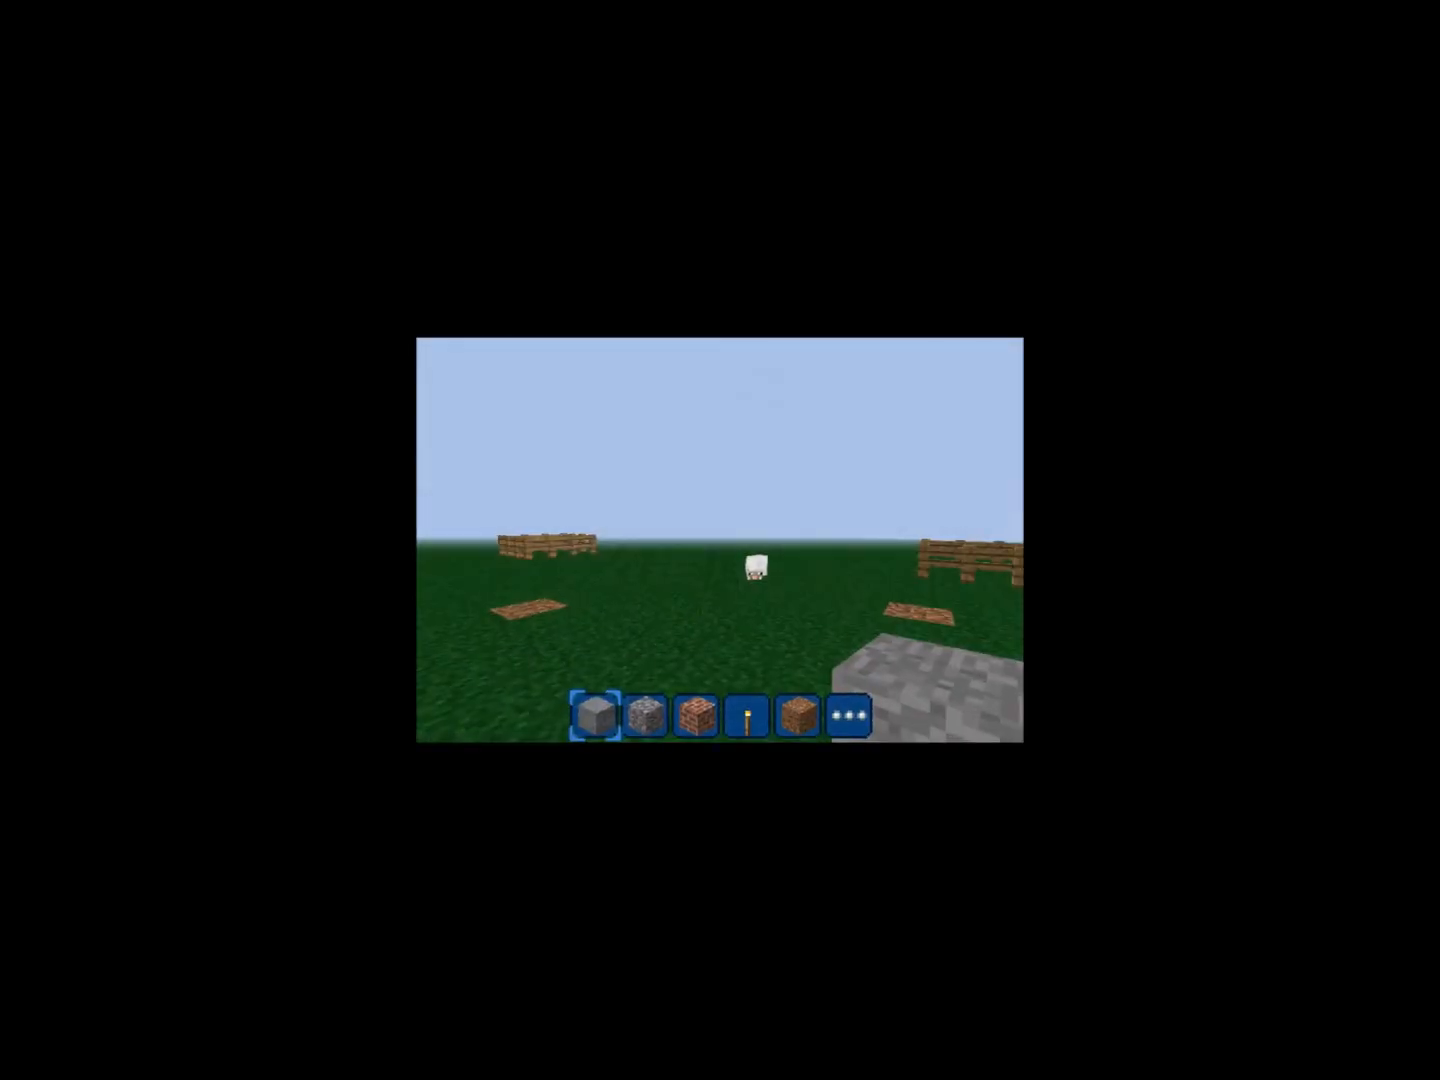